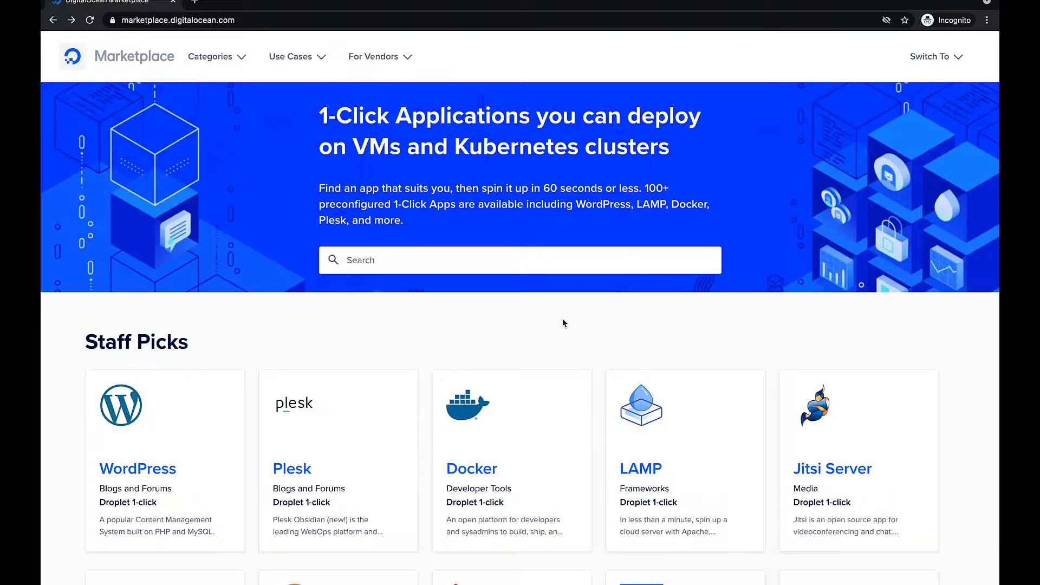
pyautogui.moveTo(307, 446)
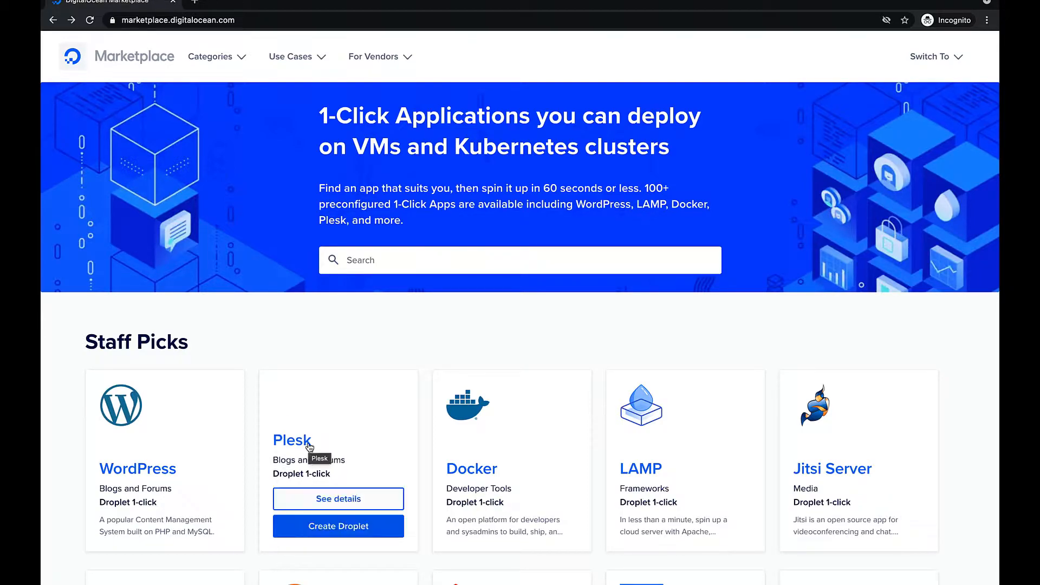
pyautogui.moveTo(338, 526)
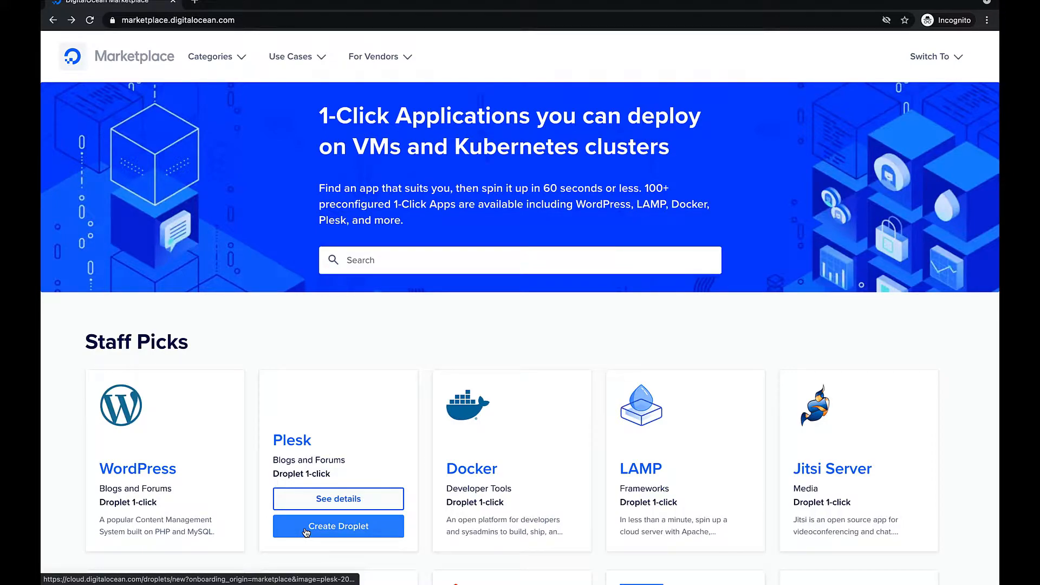
# - Start droplet creation from the Plesk 1-click app card in the Marketplace
pyautogui.click(338, 527)
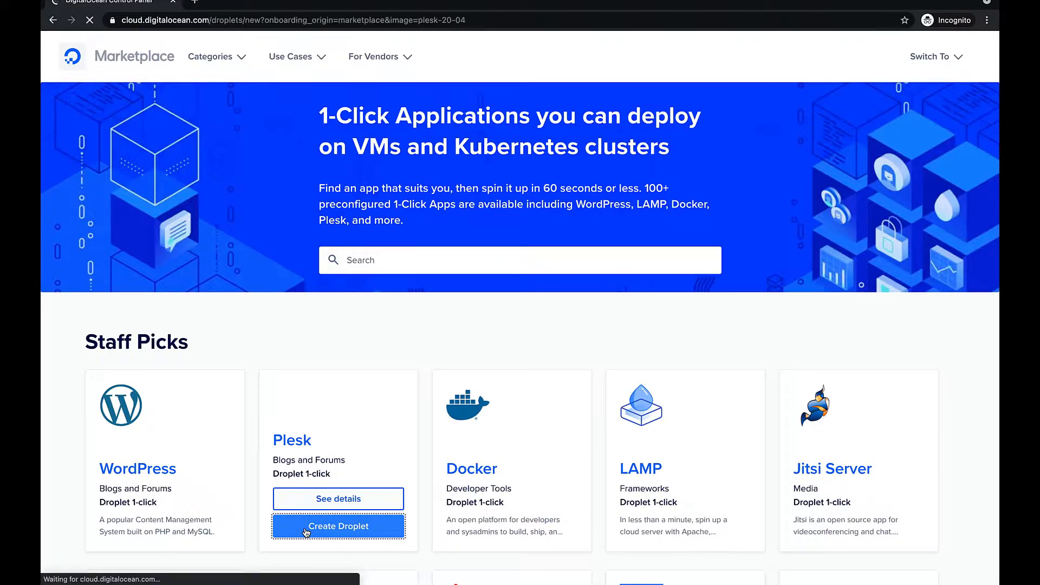
# - Keep the Plesk image and reach the Basic $6/mo Premium Intel plan on the Create Droplets form
pyautogui.click(338, 526)
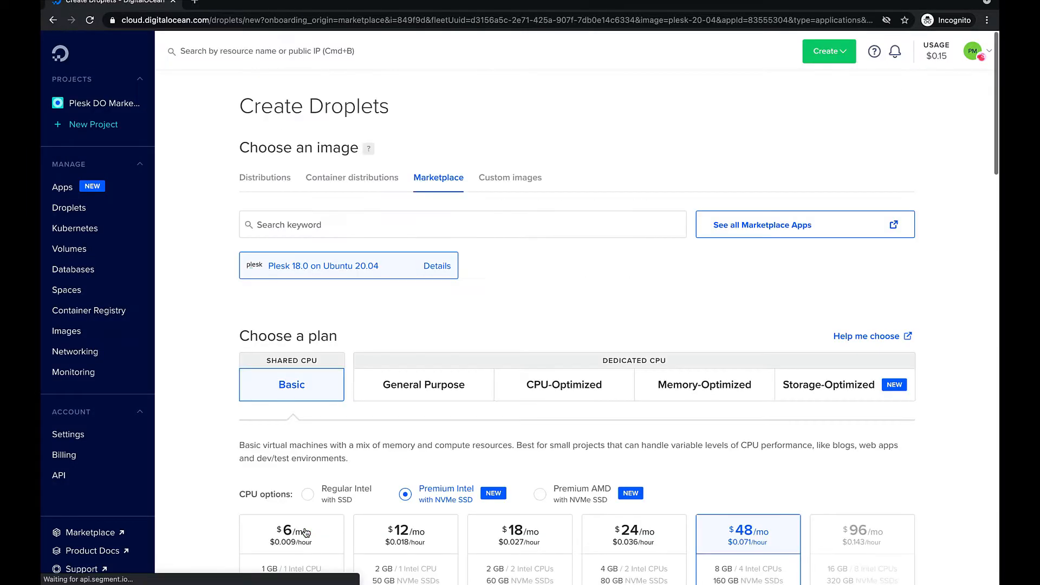
pyautogui.moveTo(527, 345)
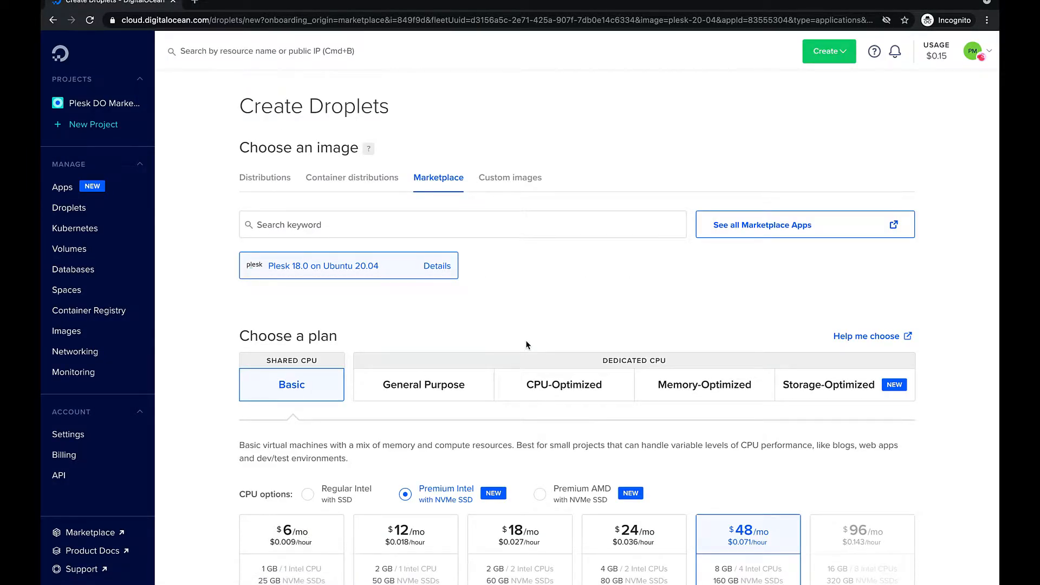
pyautogui.moveTo(599, 279)
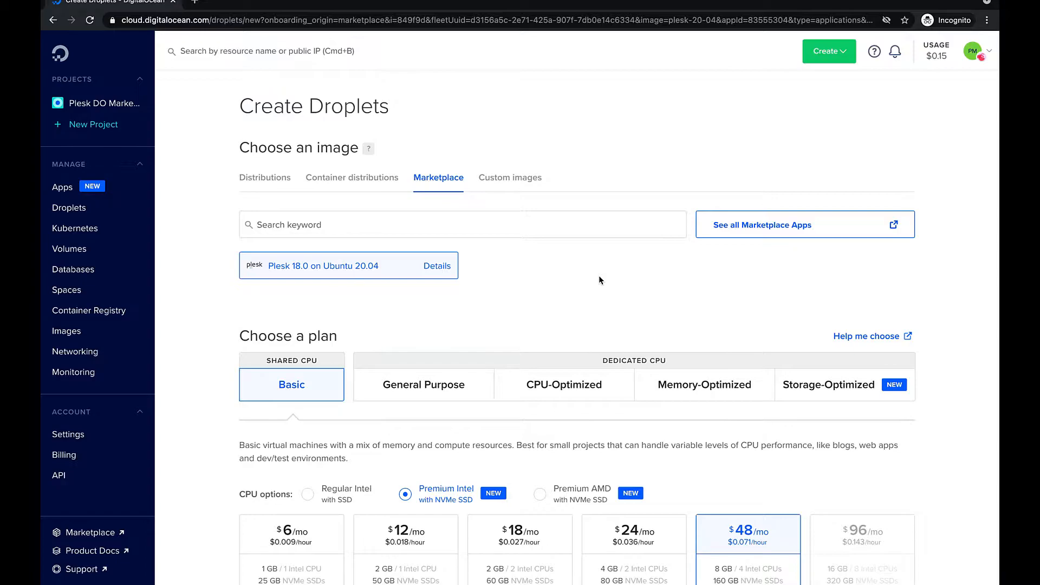
pyautogui.moveTo(395, 327)
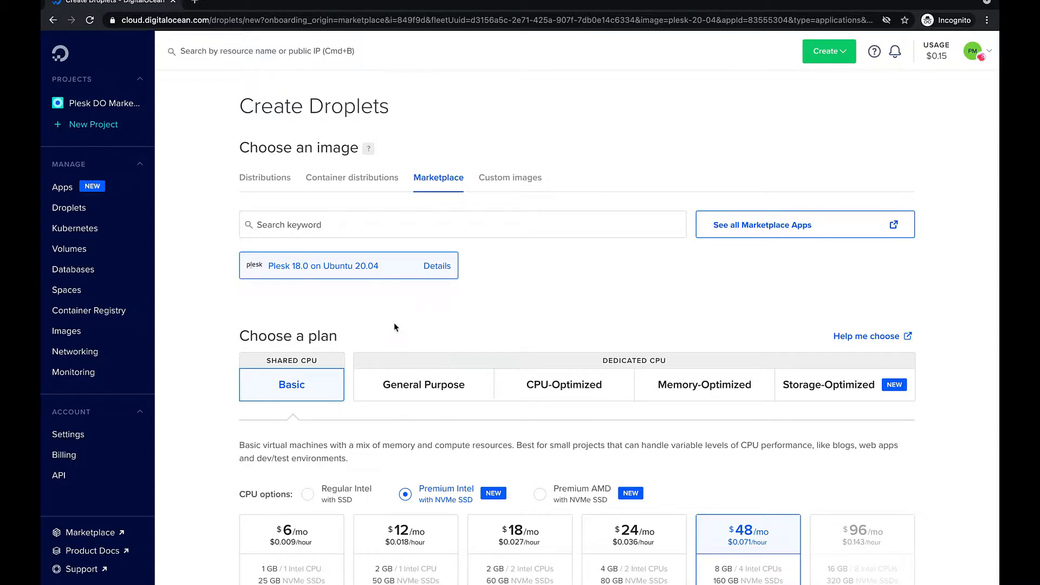
pyautogui.moveTo(437, 281)
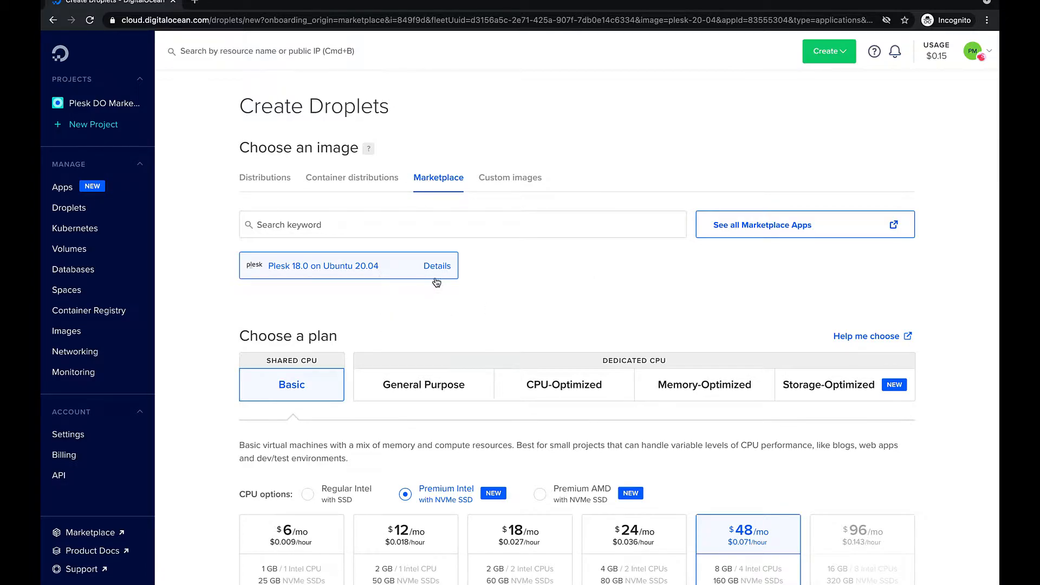
pyautogui.scroll(-3)
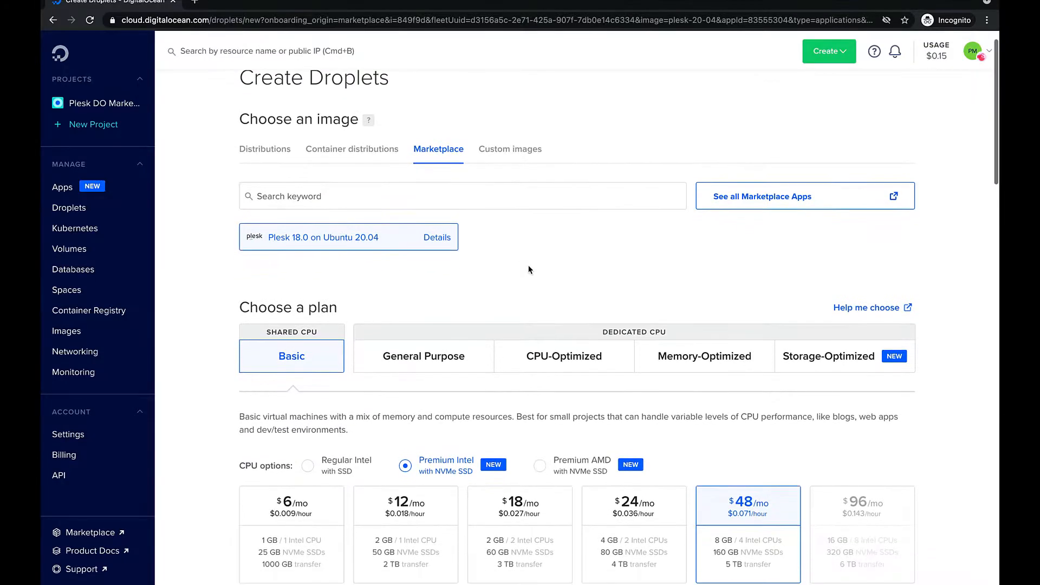
pyautogui.scroll(-3)
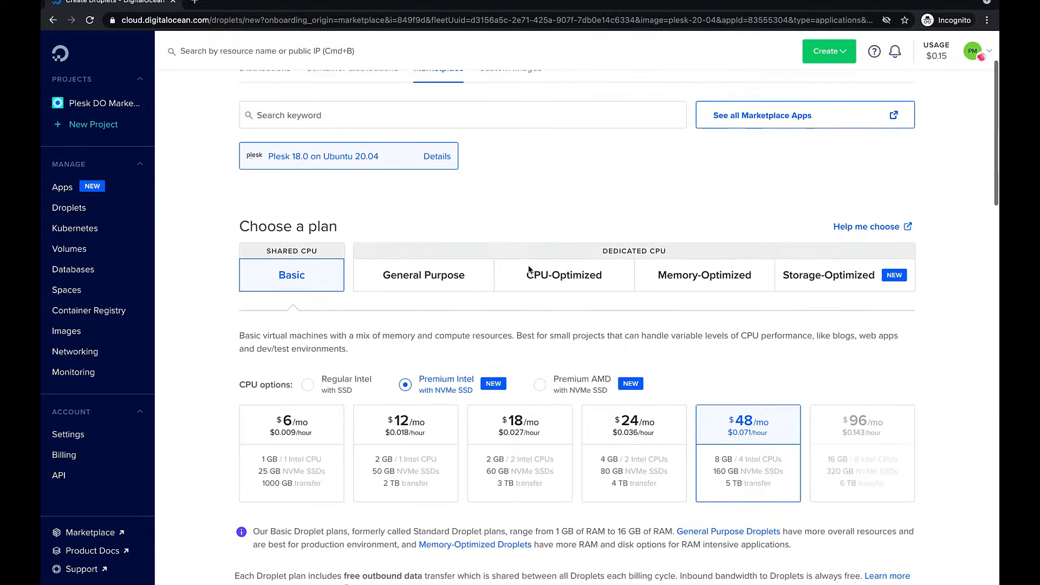
pyautogui.scroll(-3)
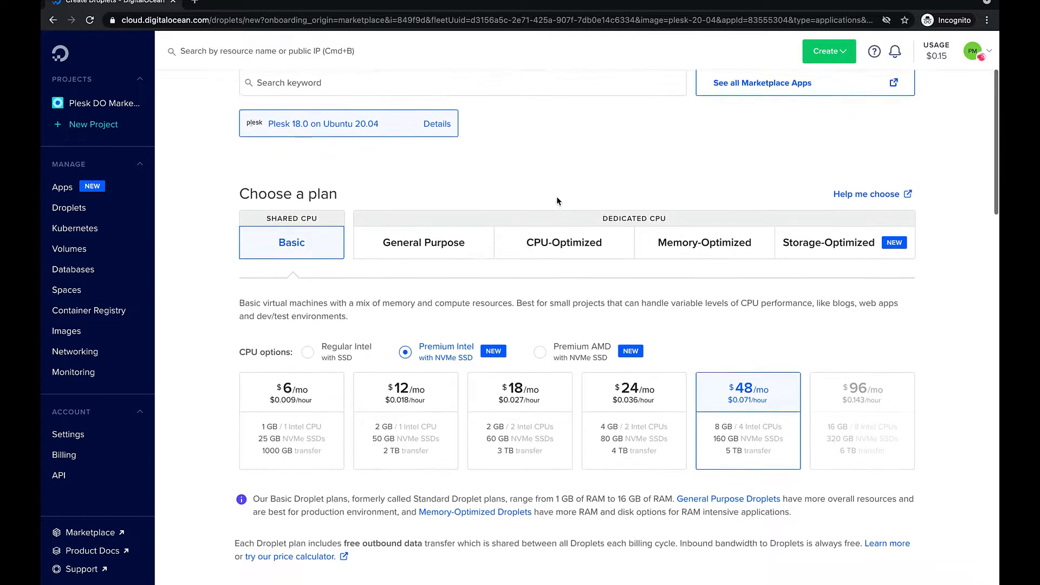
pyautogui.scroll(-3)
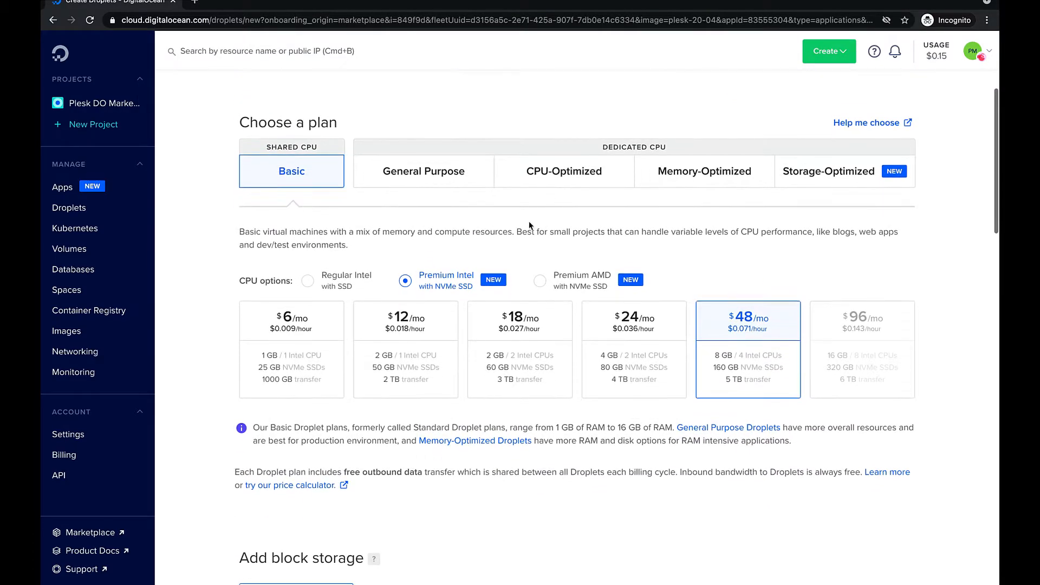
pyautogui.moveTo(316, 322)
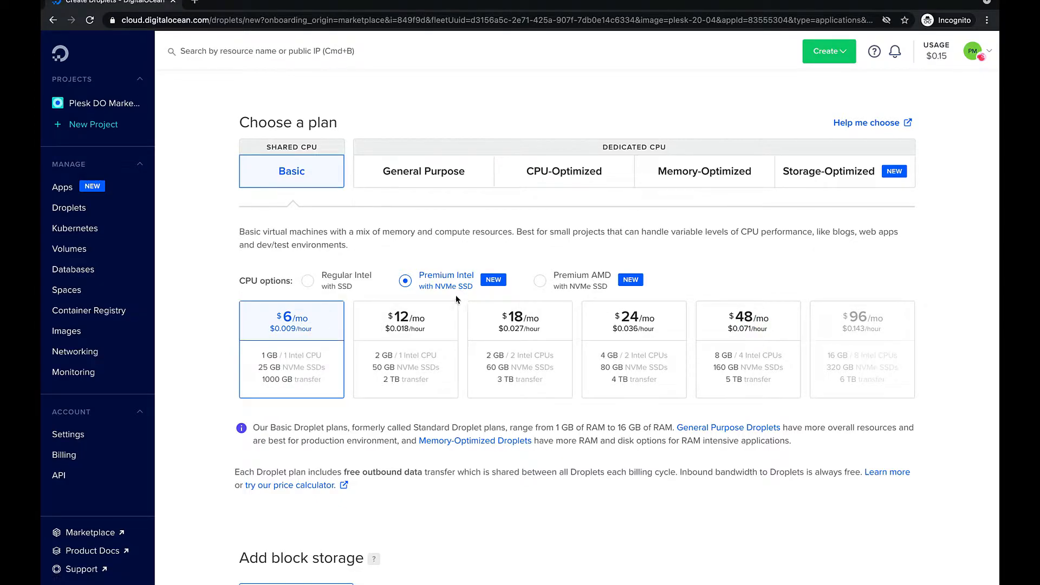
pyautogui.scroll(-3)
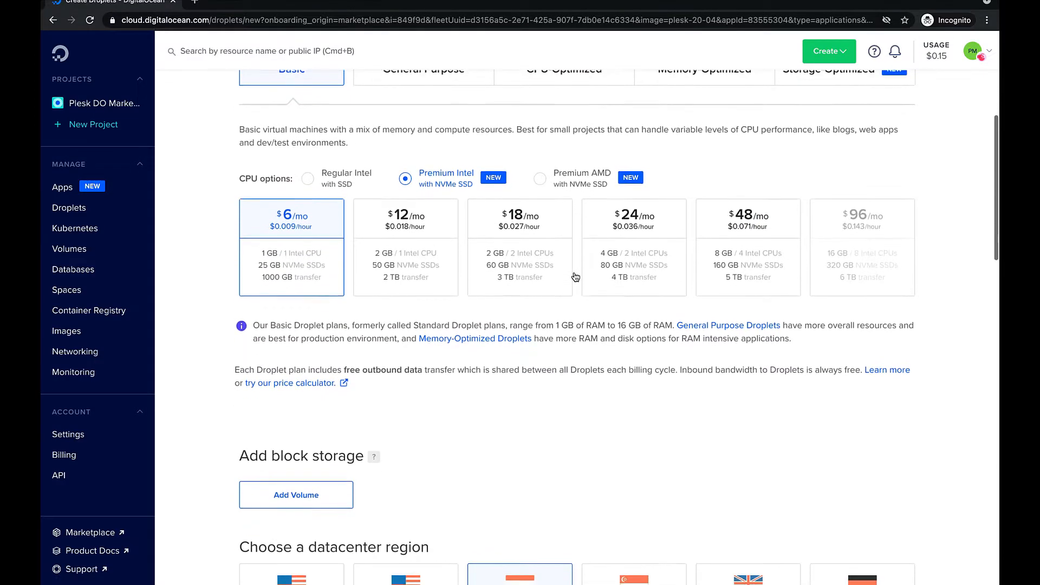
pyautogui.scroll(-3)
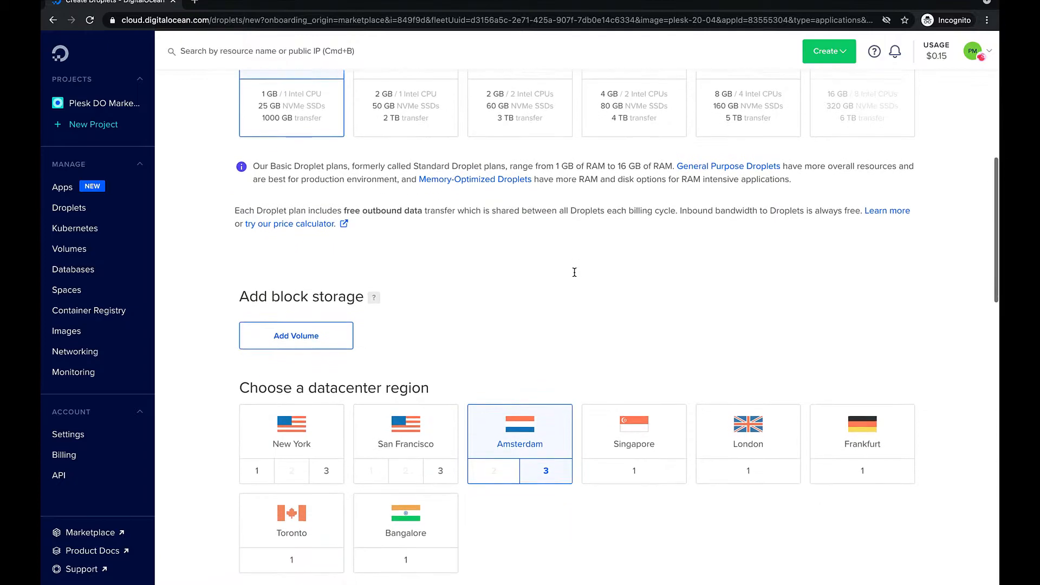
pyautogui.scroll(-3)
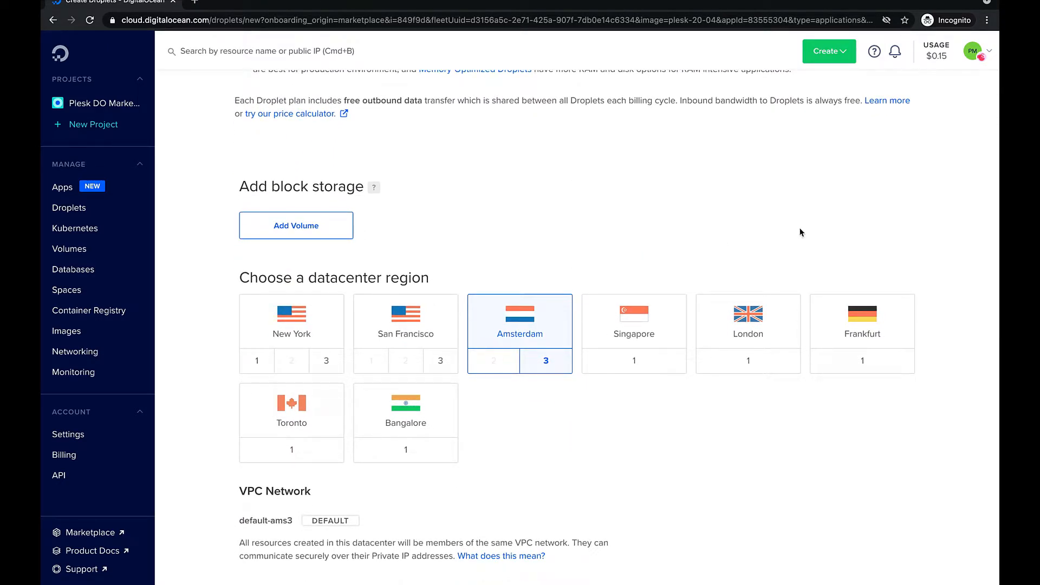
pyautogui.moveTo(843, 361)
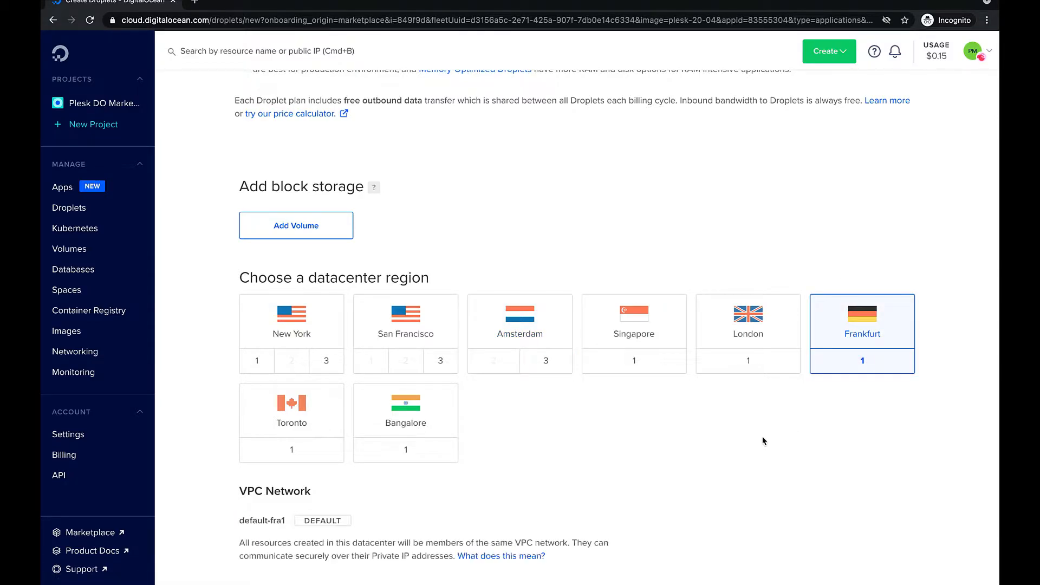
# - Scroll down the droplet form to the Authentication section with SSH keys
pyautogui.scroll(-3)
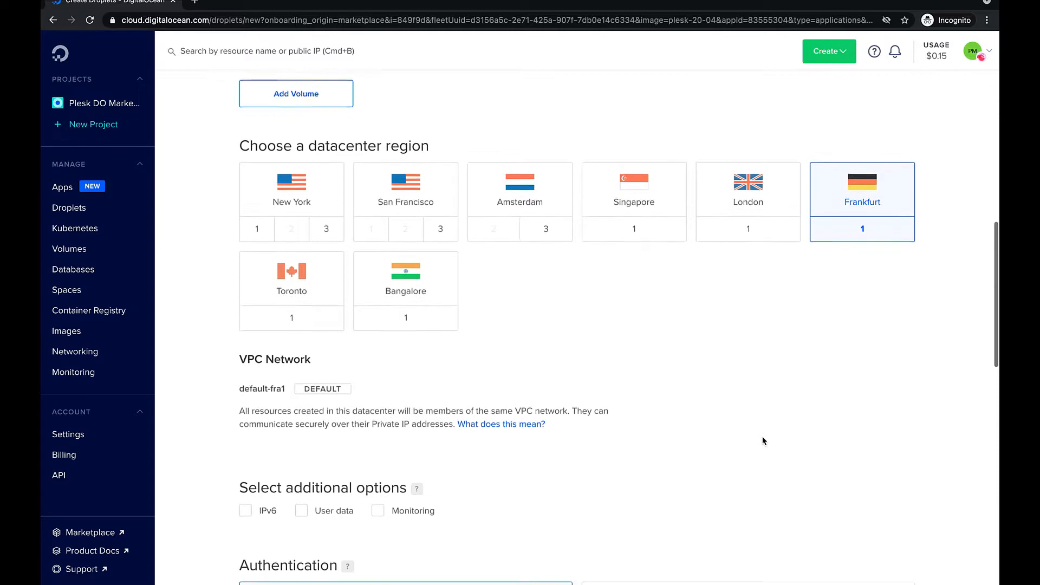
pyautogui.scroll(-3)
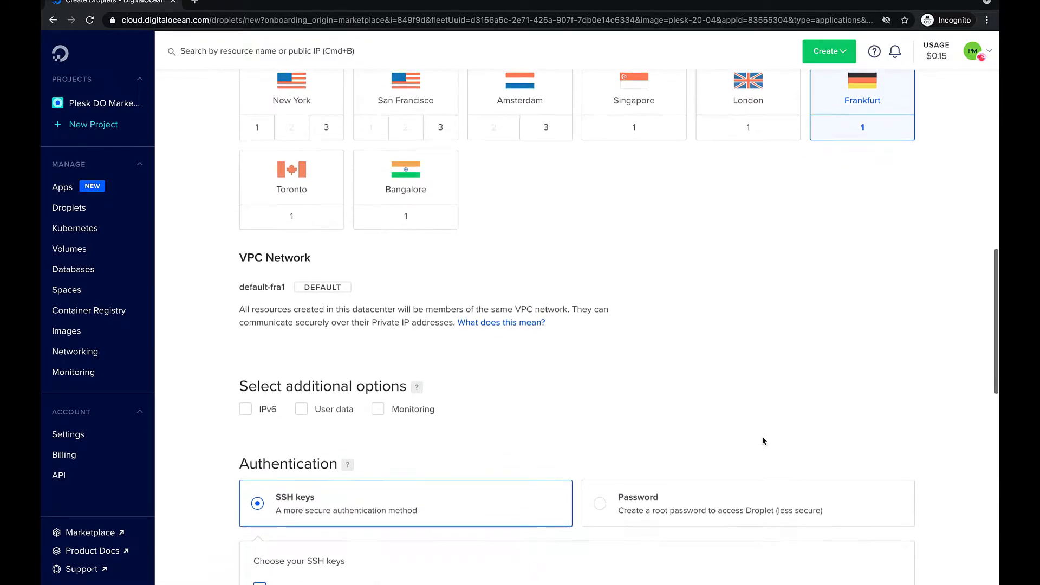
pyautogui.scroll(-3)
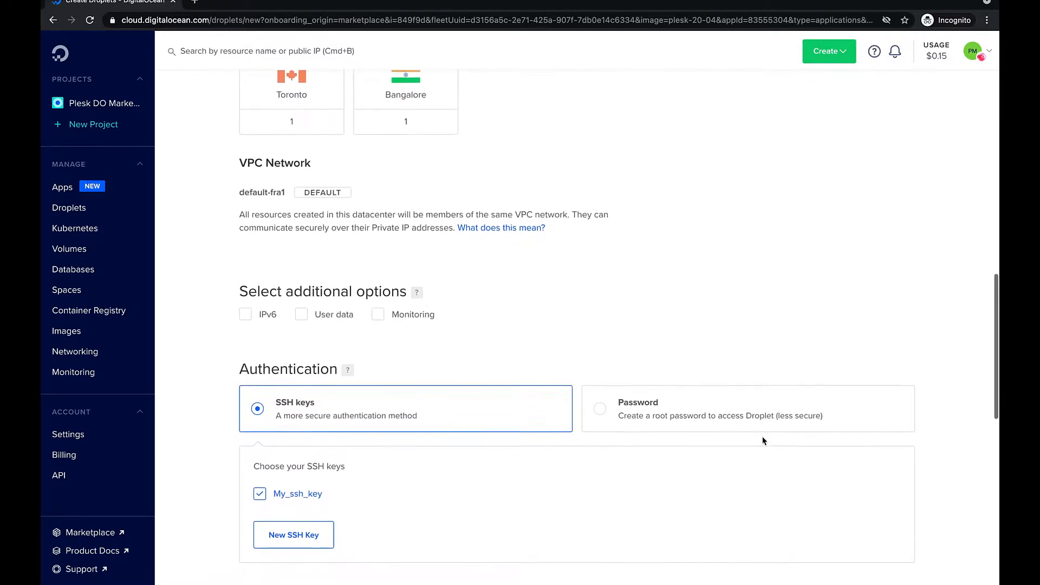
pyautogui.scroll(-3)
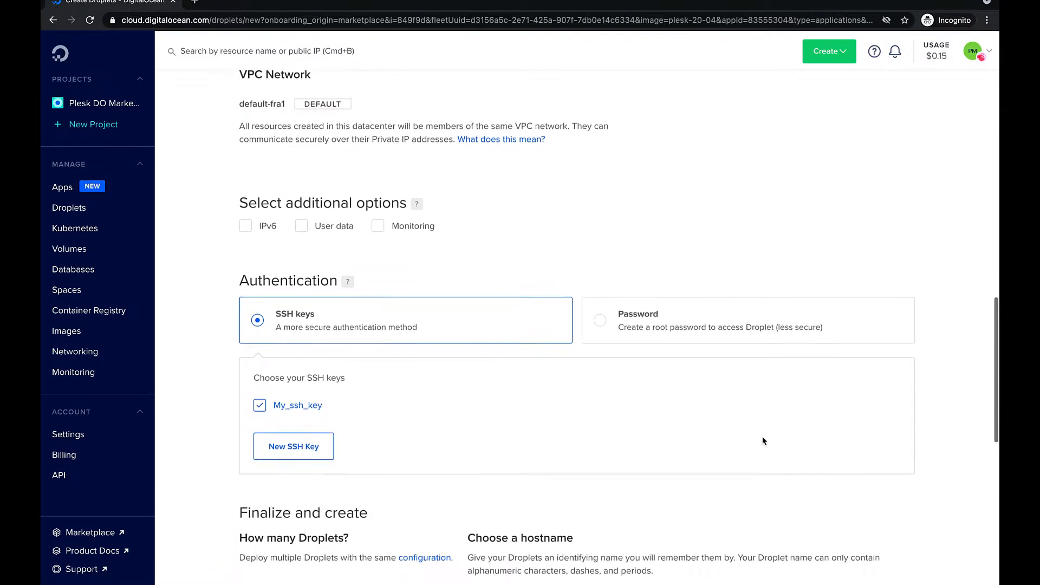
pyautogui.scroll(-3)
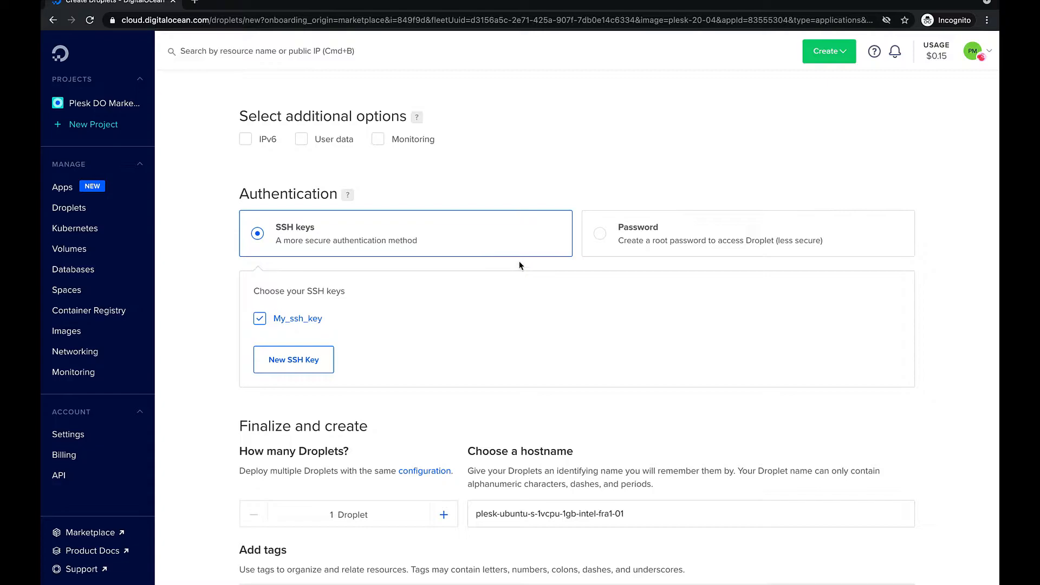
pyautogui.moveTo(624, 266)
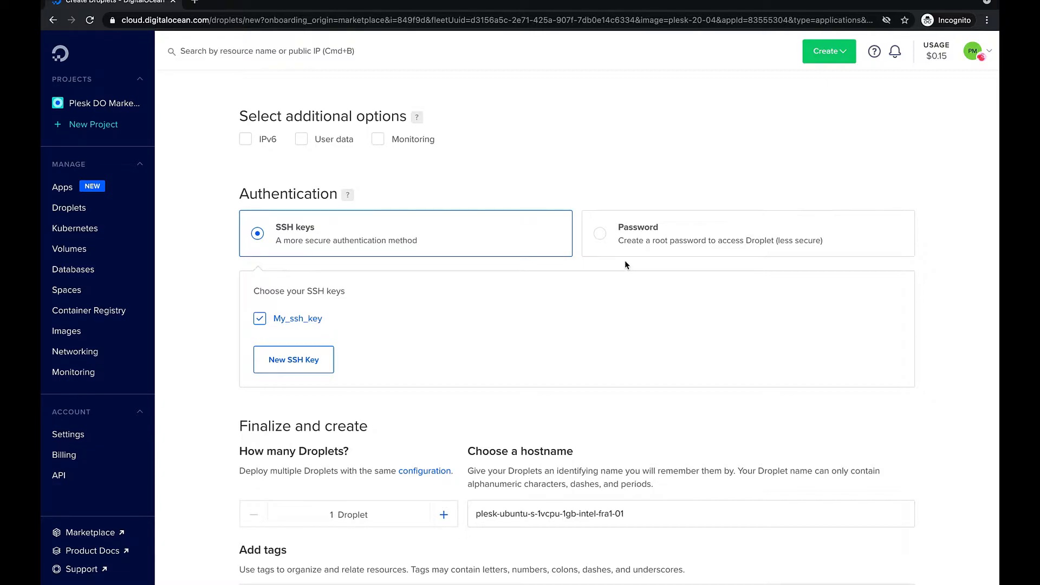
pyautogui.moveTo(616, 280)
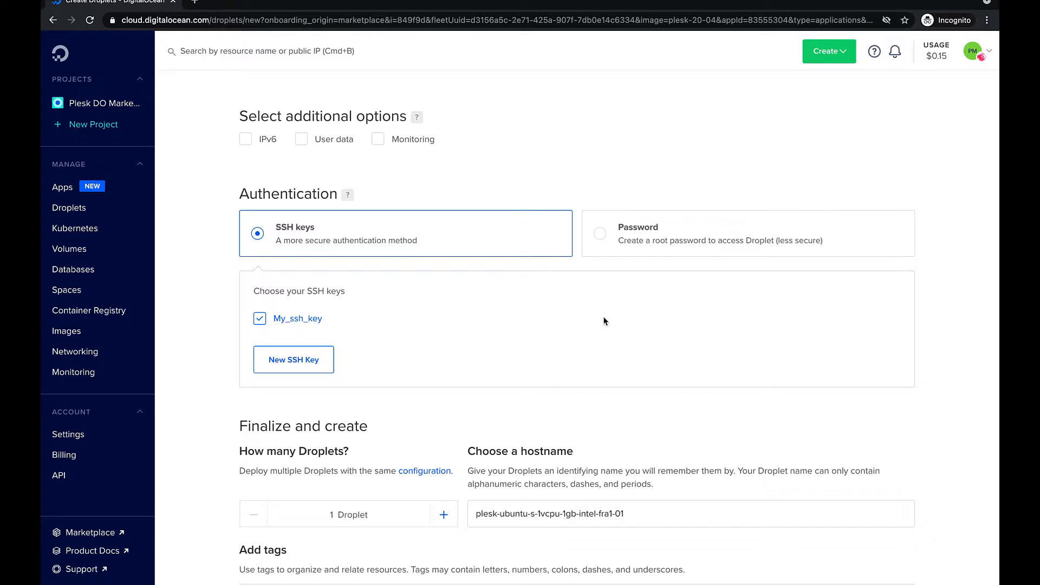
pyautogui.moveTo(535, 350)
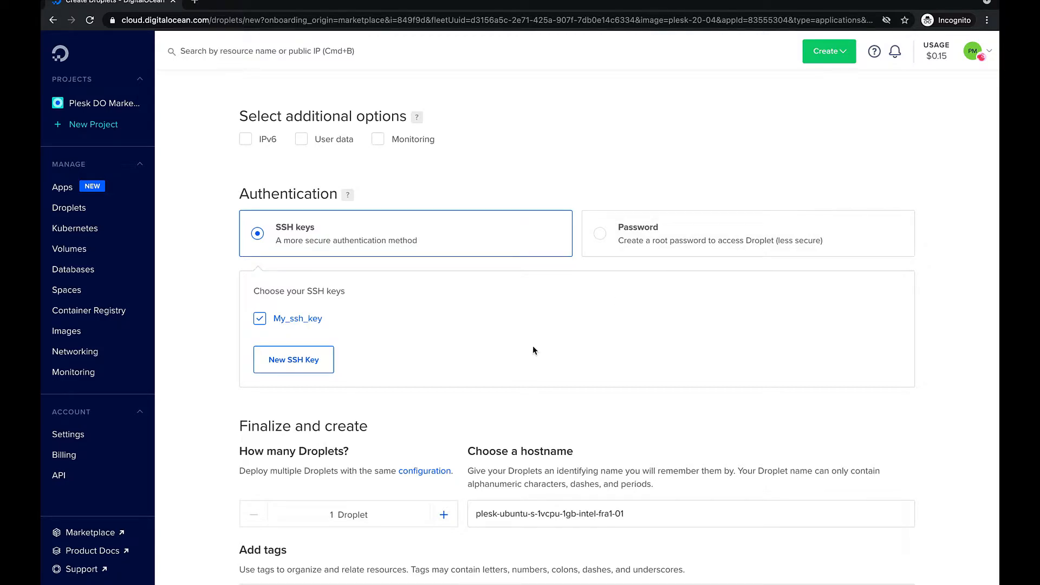
pyautogui.moveTo(498, 341)
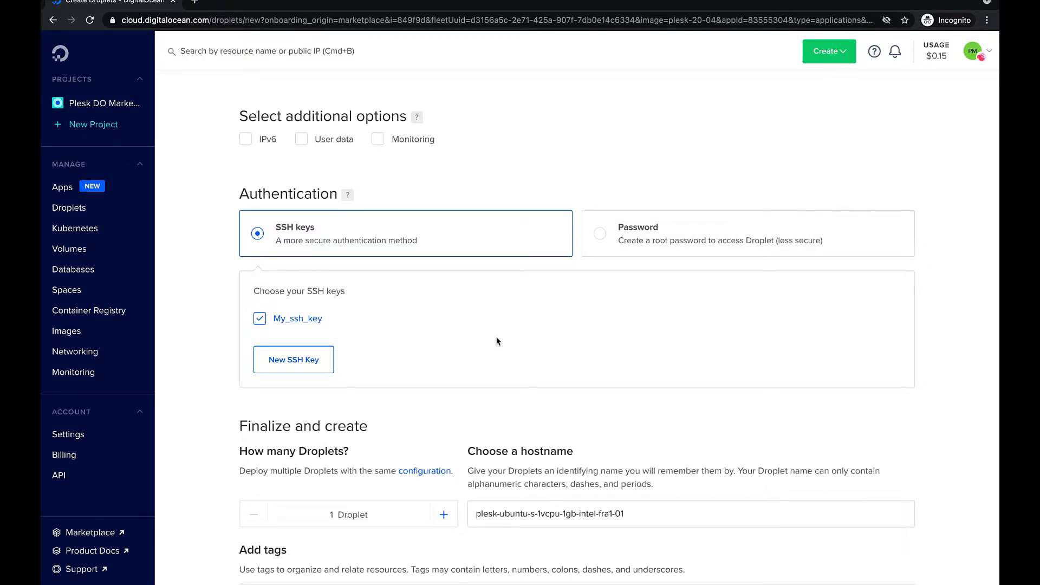
pyautogui.moveTo(480, 339)
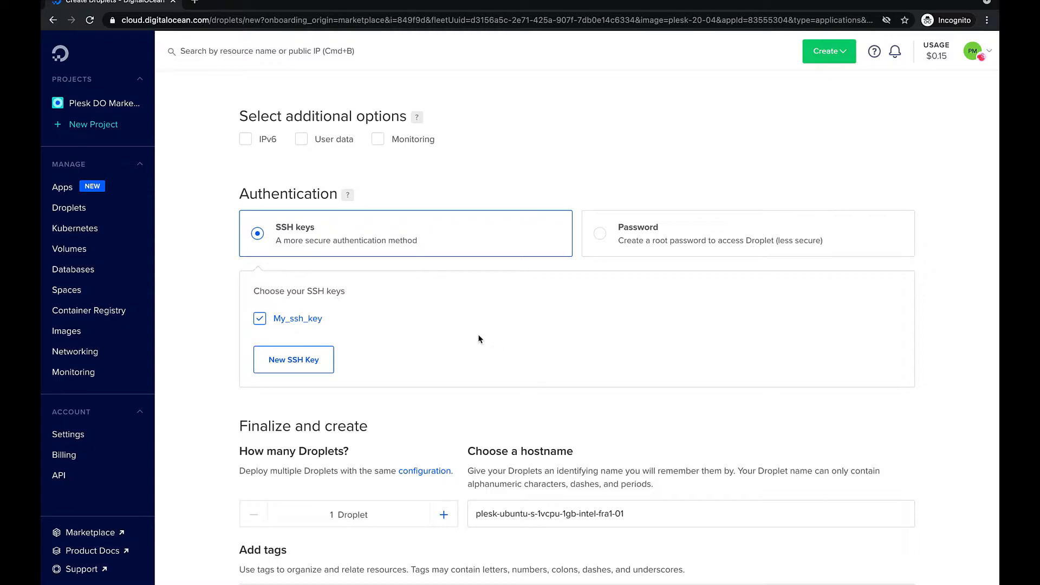
pyautogui.moveTo(393, 312)
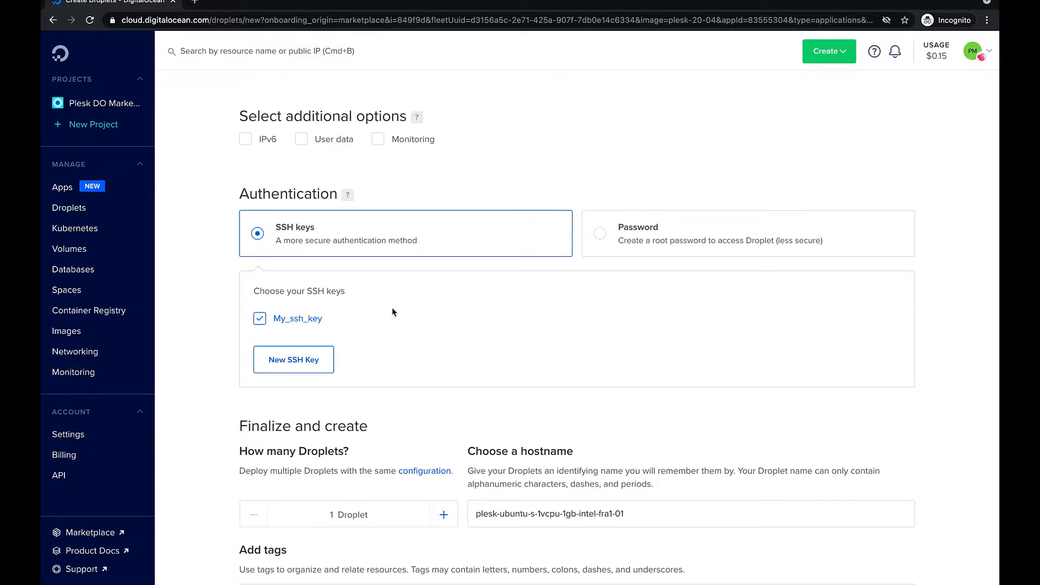
pyautogui.moveTo(367, 331)
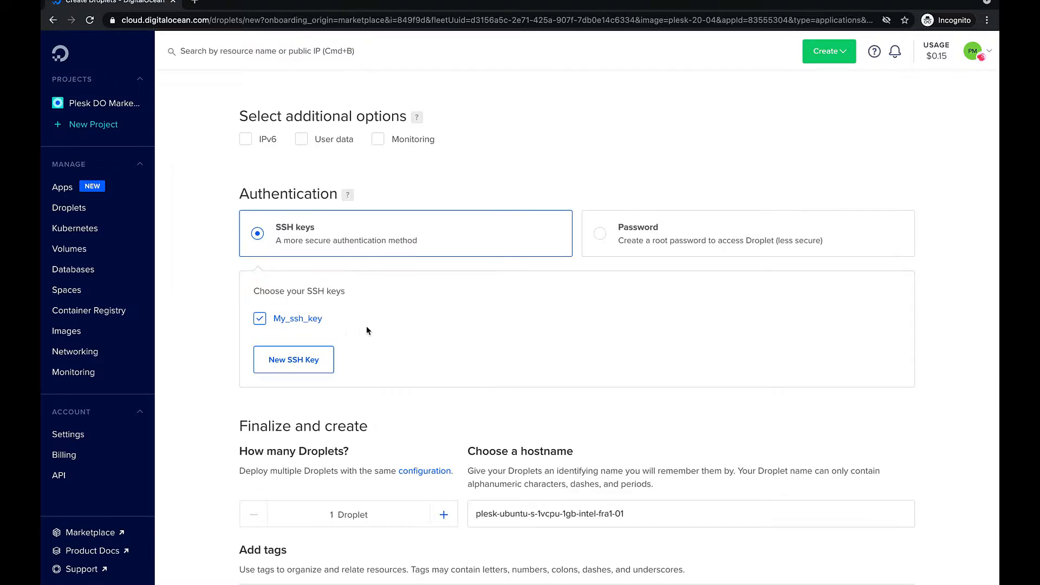
pyautogui.moveTo(398, 314)
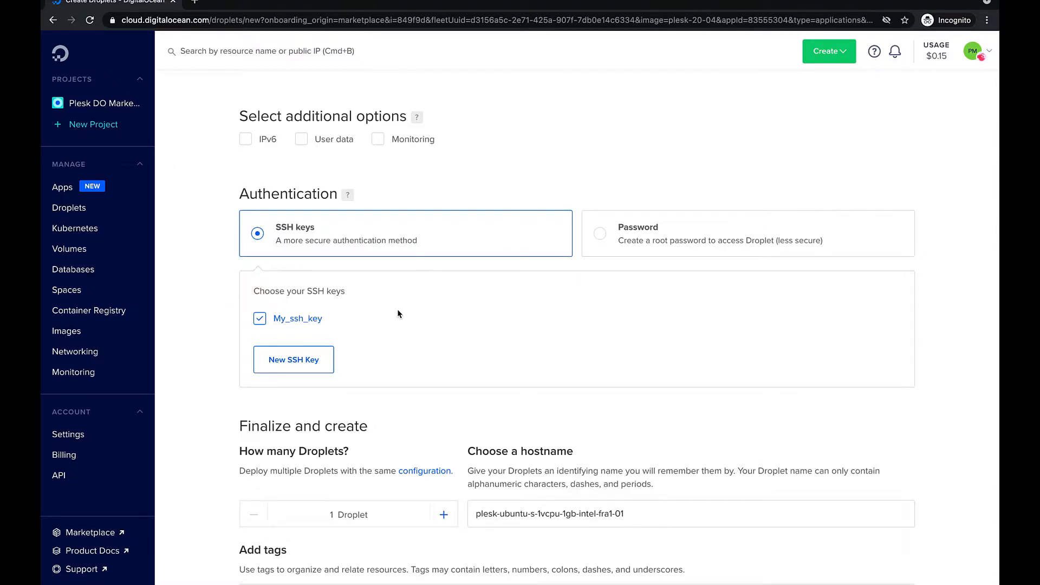
pyautogui.moveTo(294, 359)
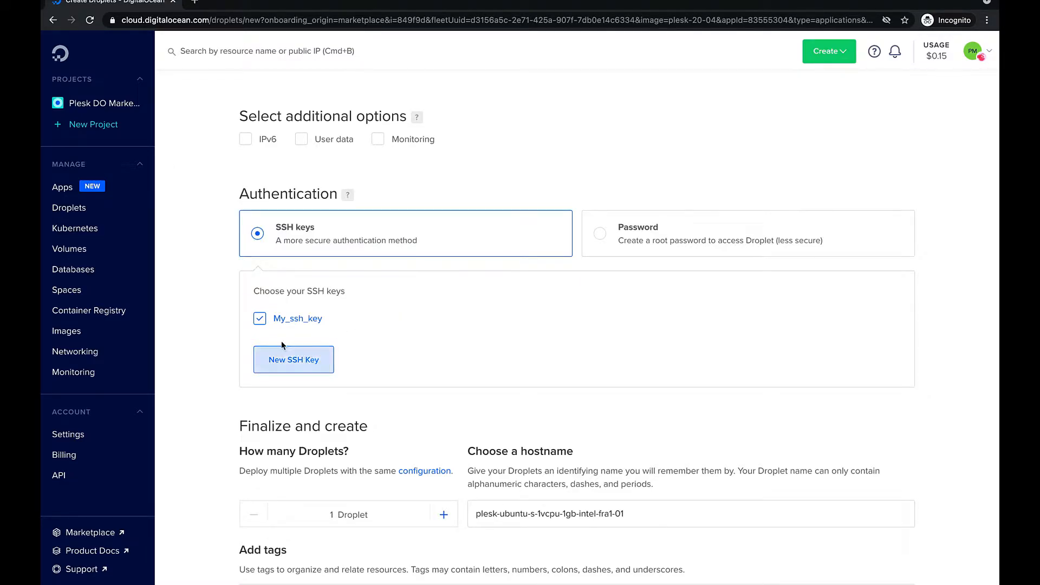
# - Open the Add public SSH key form and read its instructions down to 'Add the public key'
pyautogui.click(259, 319)
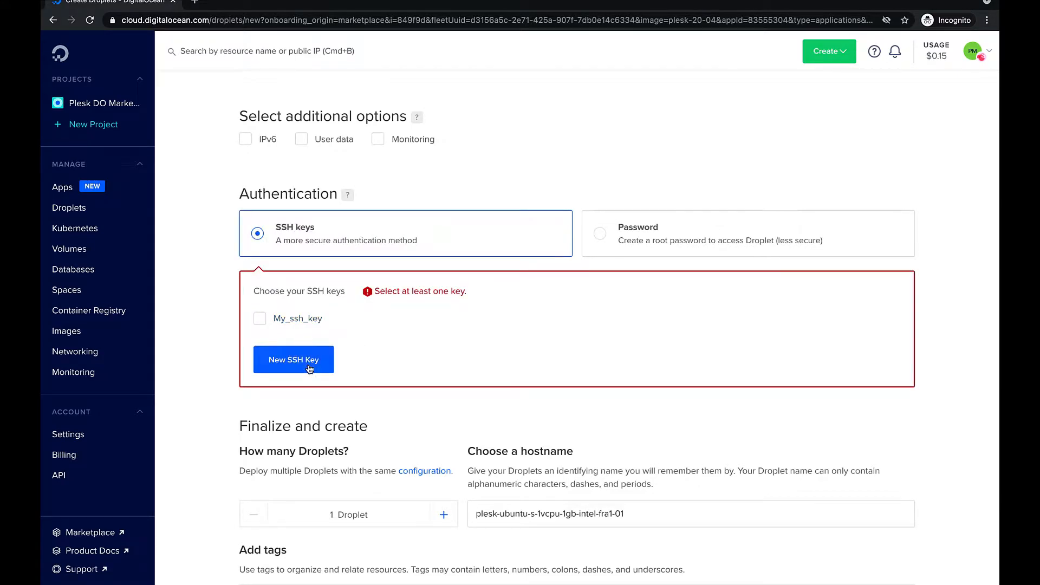
pyautogui.click(293, 359)
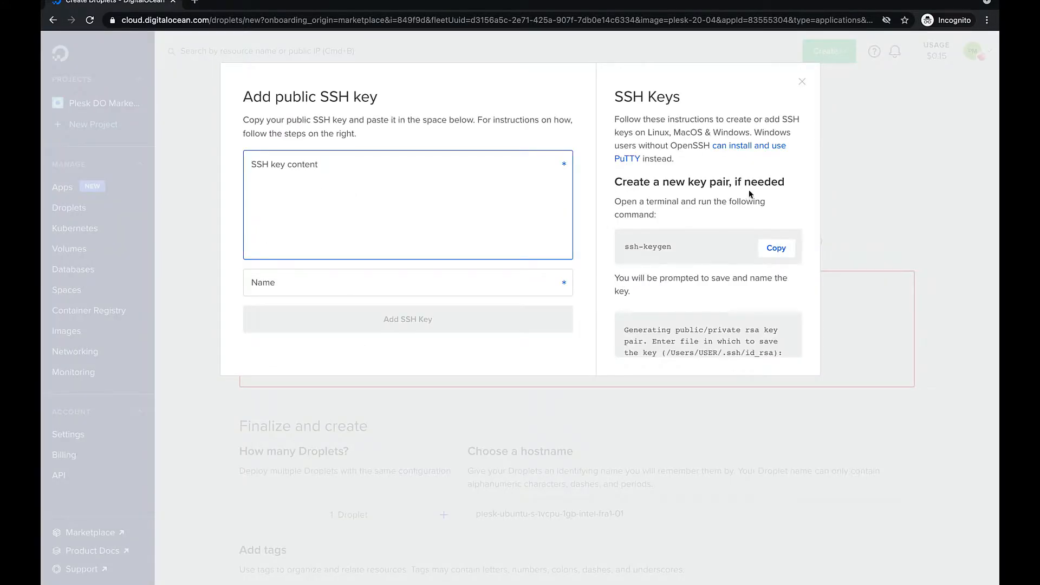
pyautogui.scroll(-3)
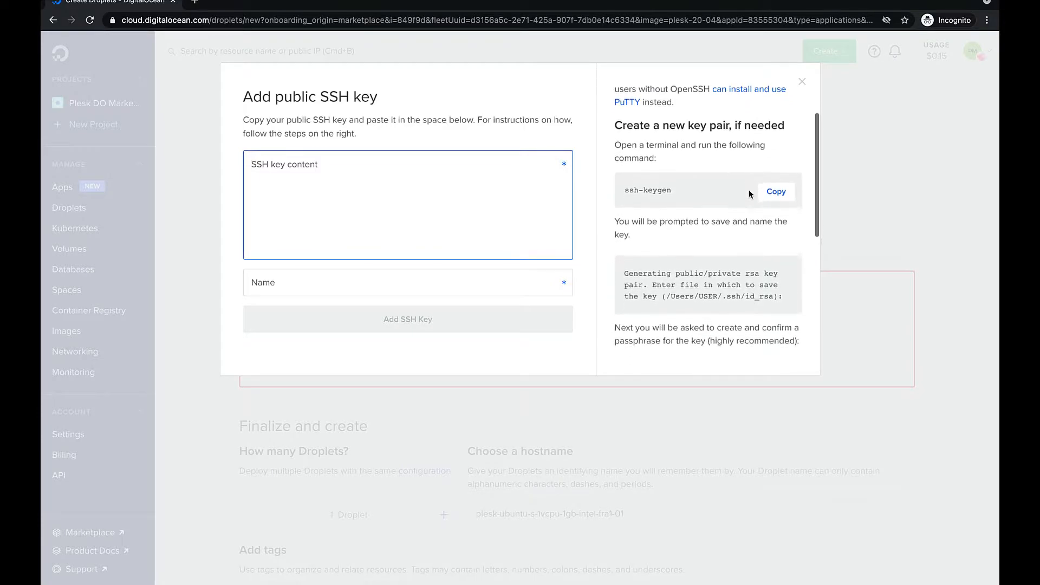
pyautogui.scroll(-3)
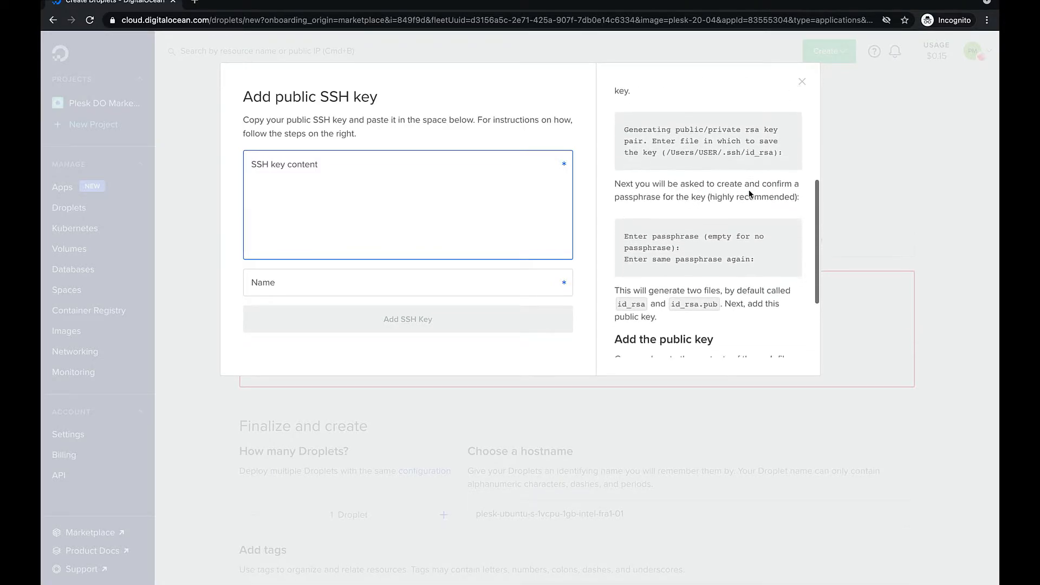
pyautogui.scroll(-3)
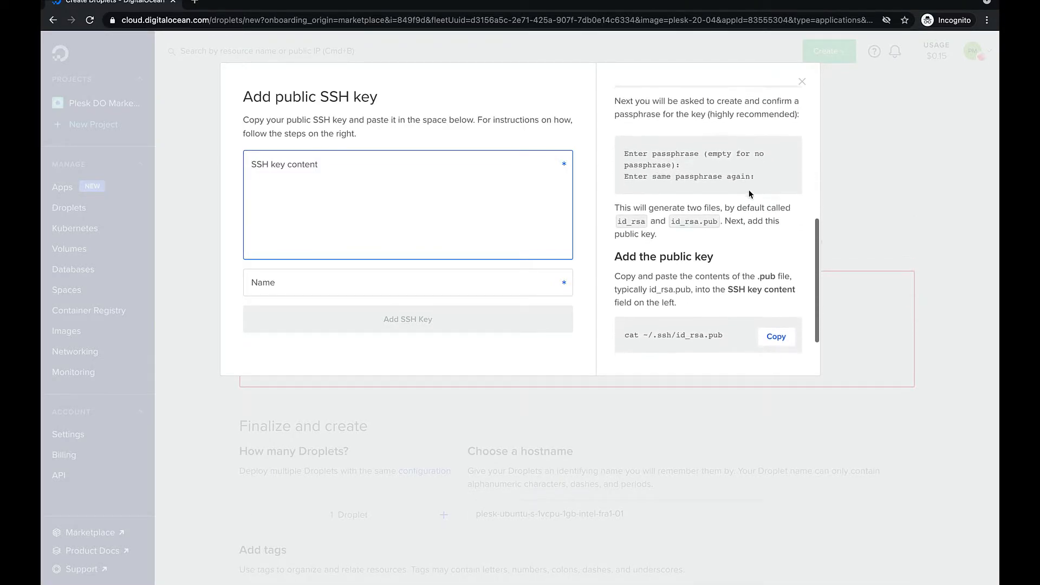
pyautogui.scroll(-3)
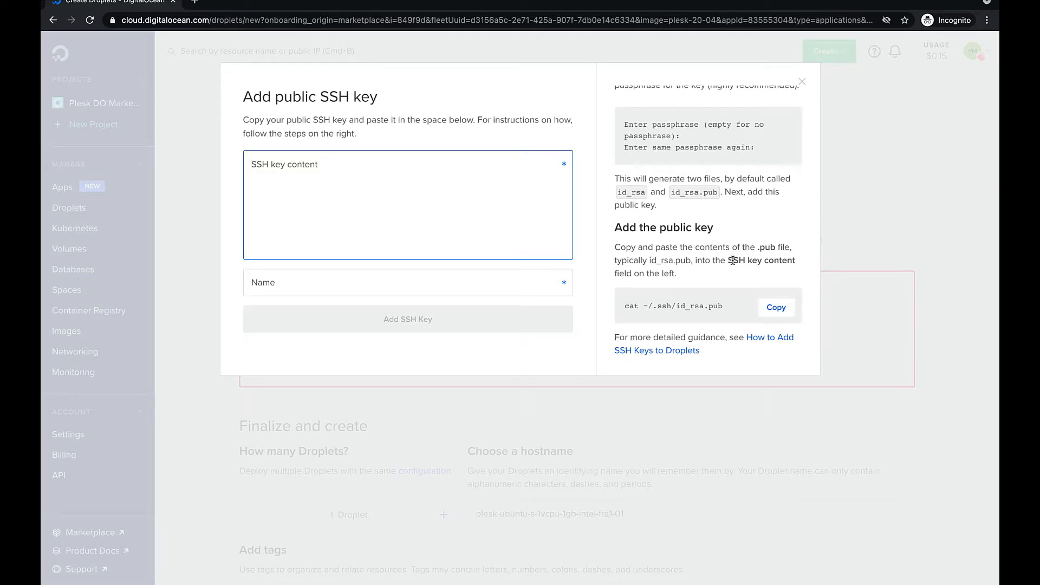
pyautogui.moveTo(755, 319)
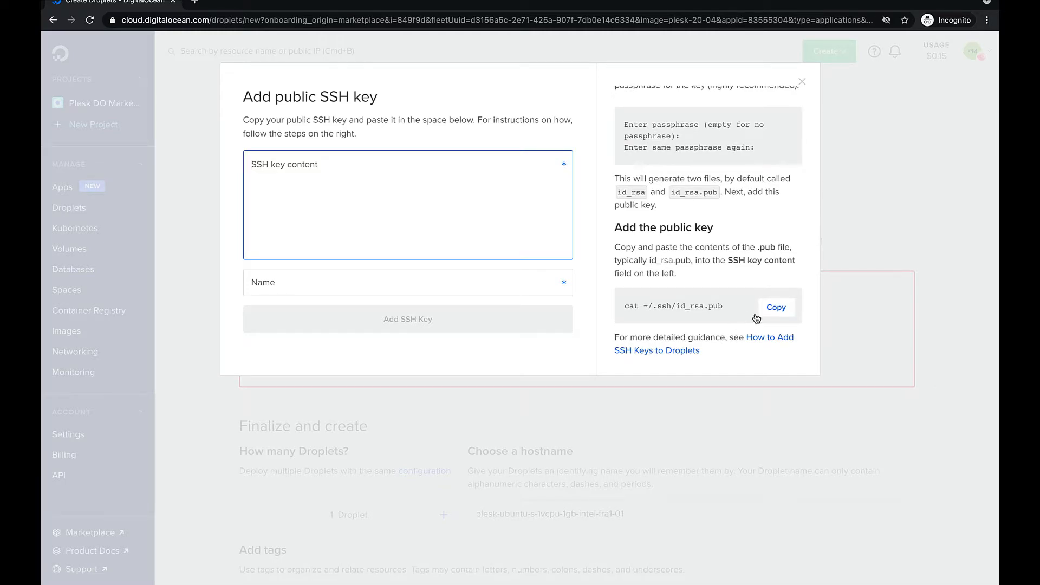
pyautogui.moveTo(749, 321)
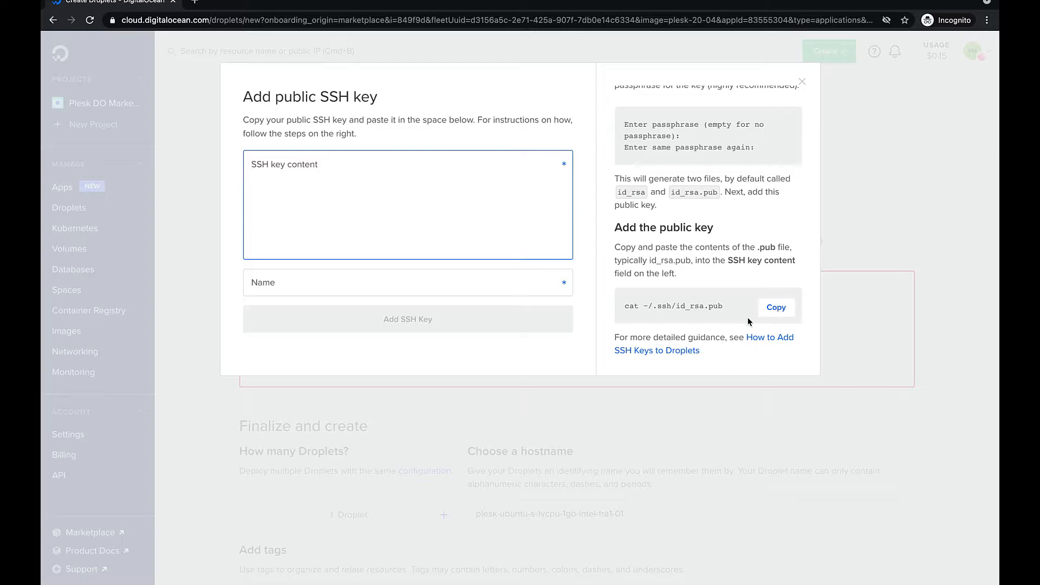
pyautogui.moveTo(746, 322)
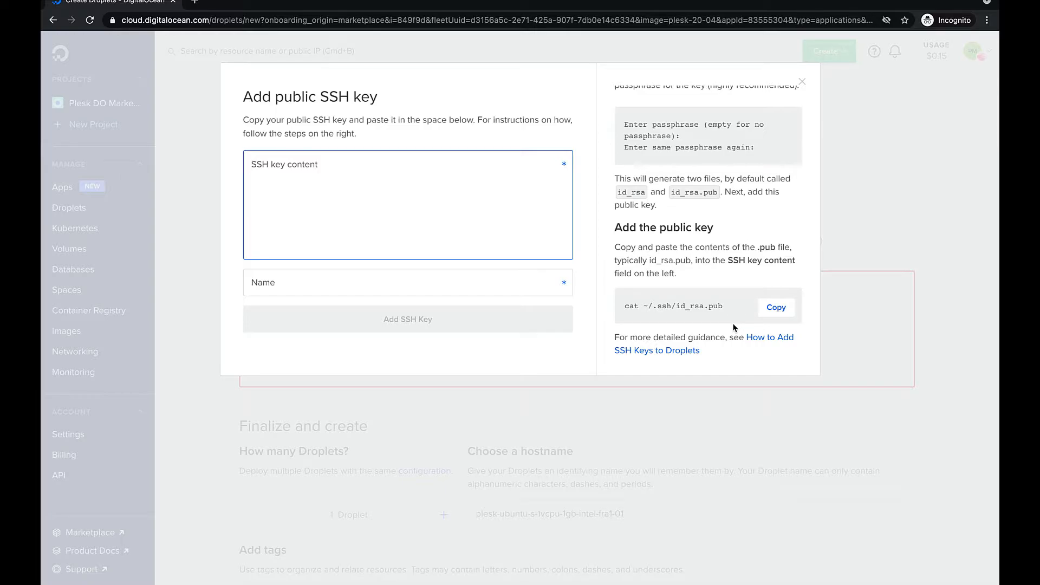
pyautogui.moveTo(675, 318)
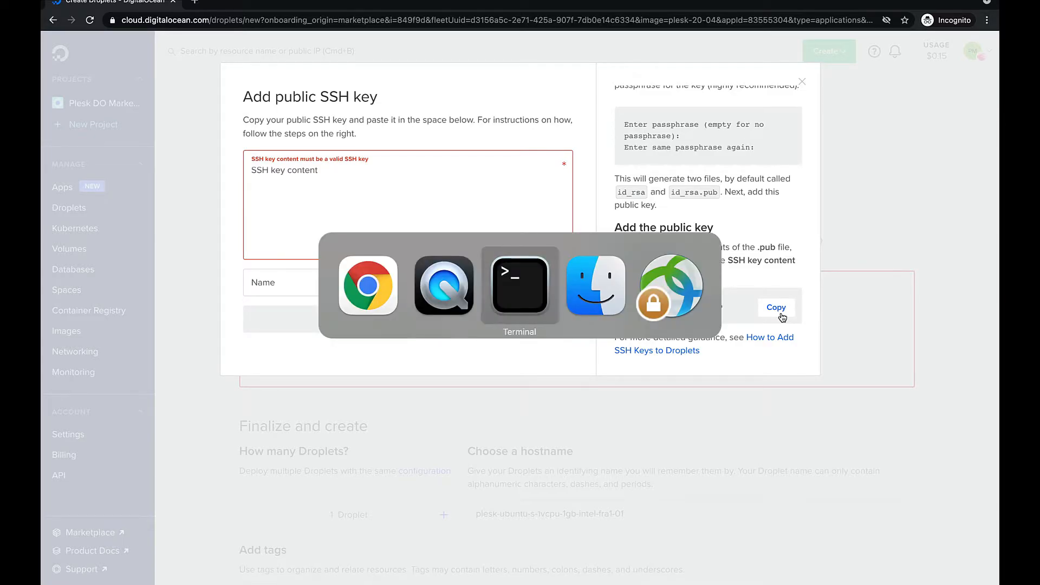
# - Run cat ~/.ssh/id_rsa.pub in Terminal to print the Mac's public key
pyautogui.click(519, 285)
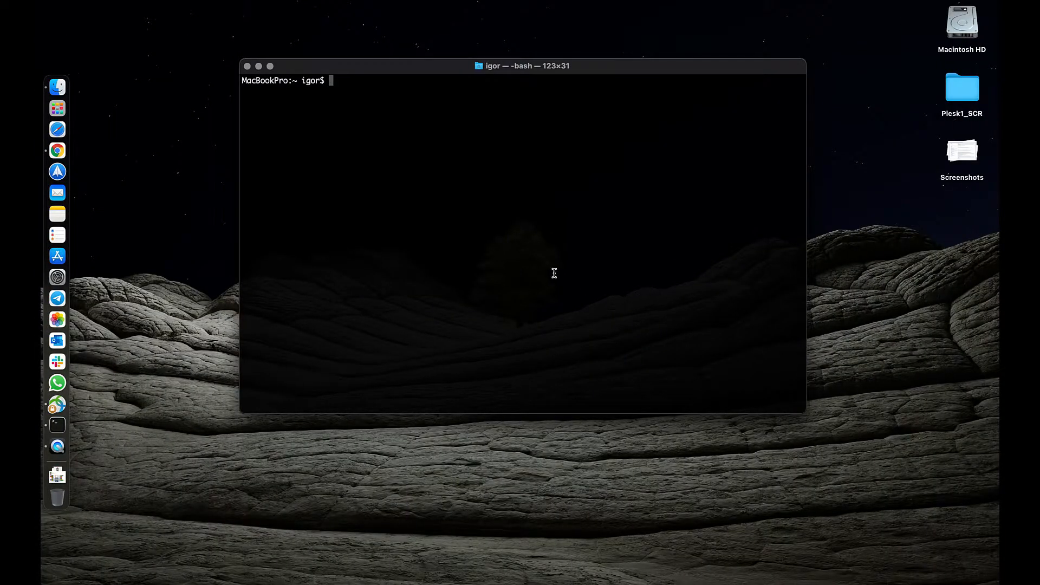
pyautogui.press('Return')
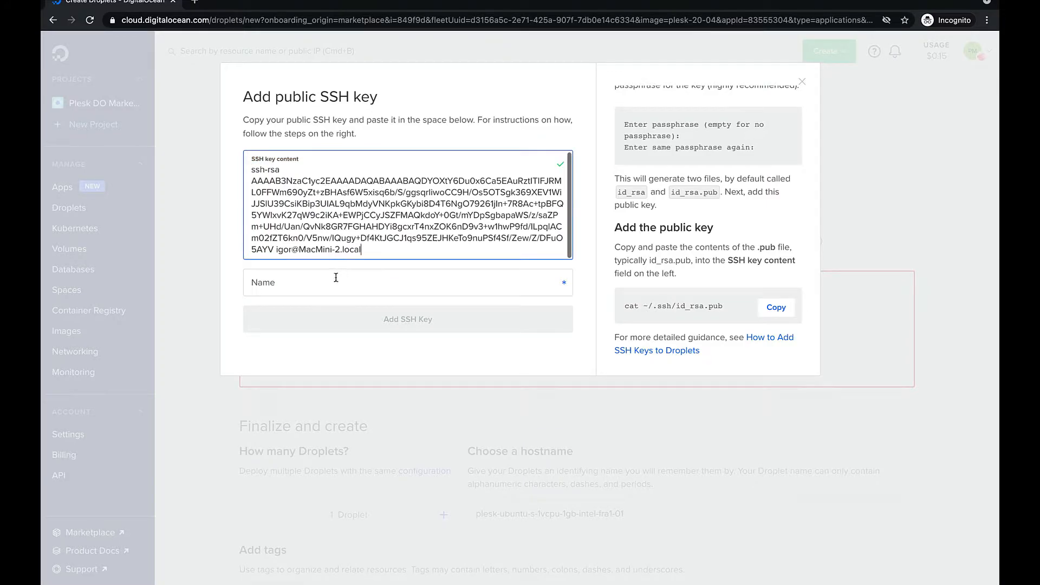
# - Name the key rsa_pub_macbook and add it to the account, ticked for the droplet
pyautogui.write('rs')
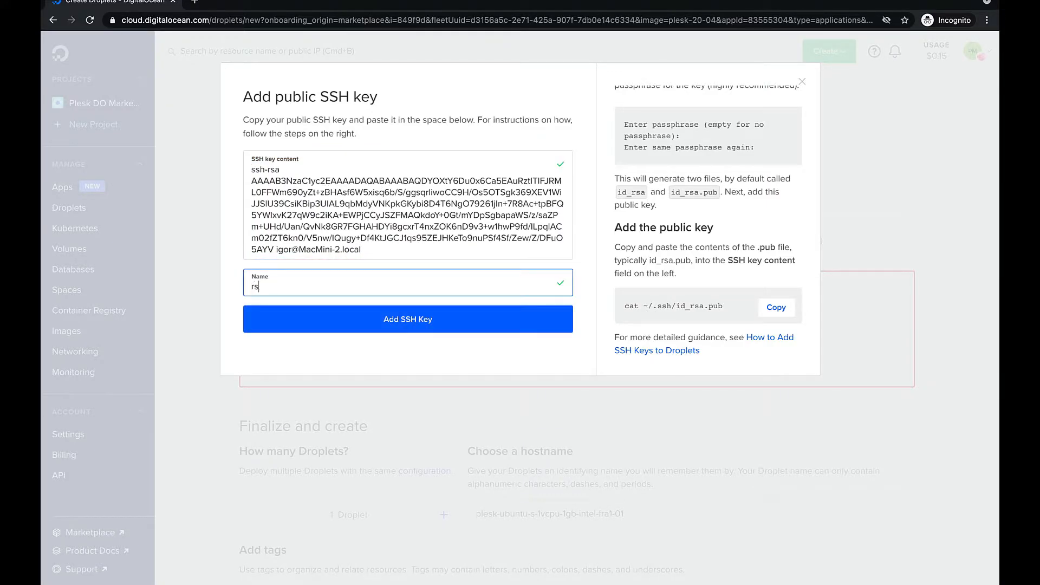
pyautogui.write('a_p')
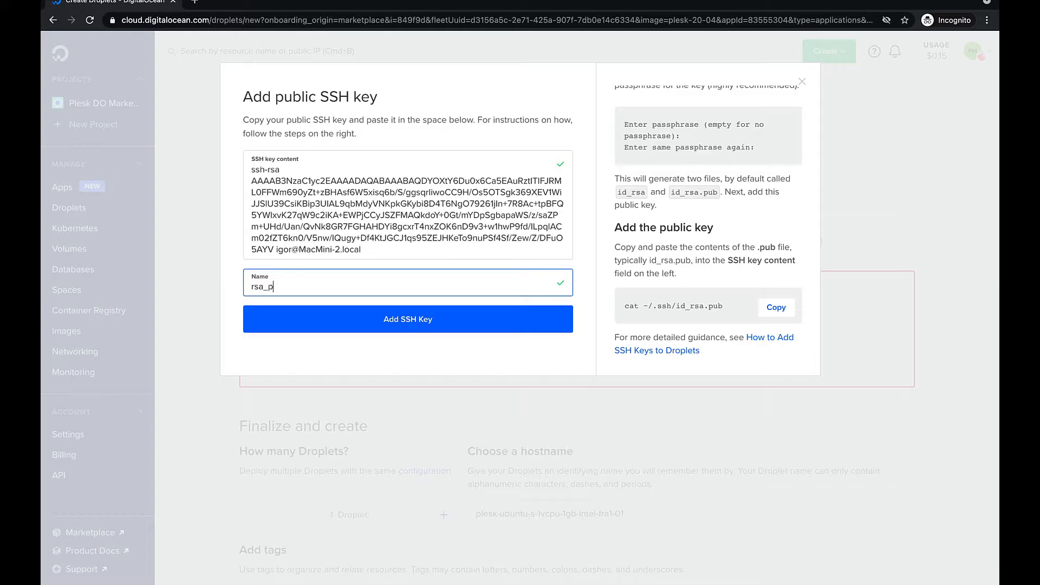
pyautogui.write('ub_m')
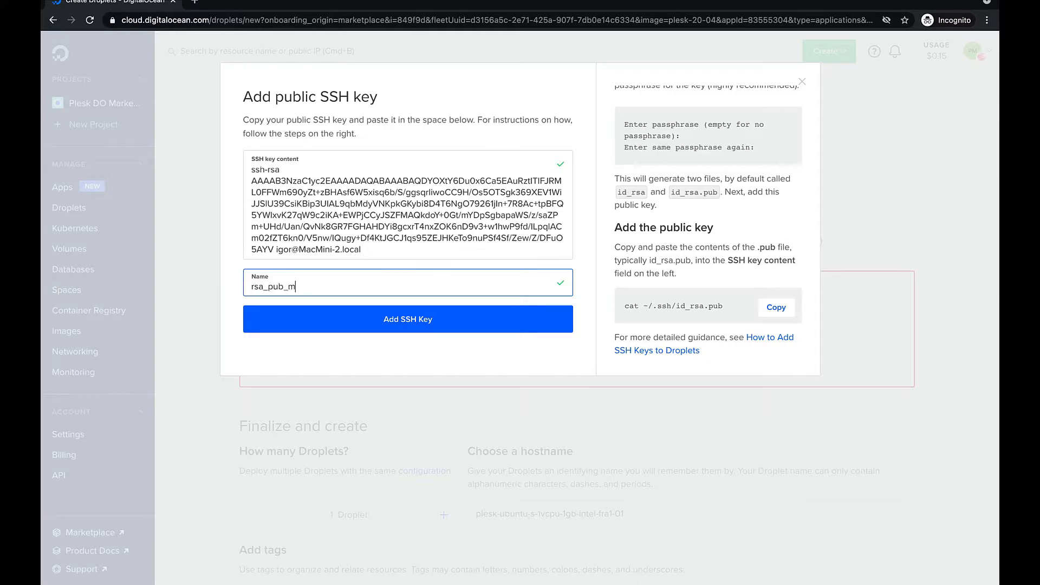
pyautogui.write('acbook')
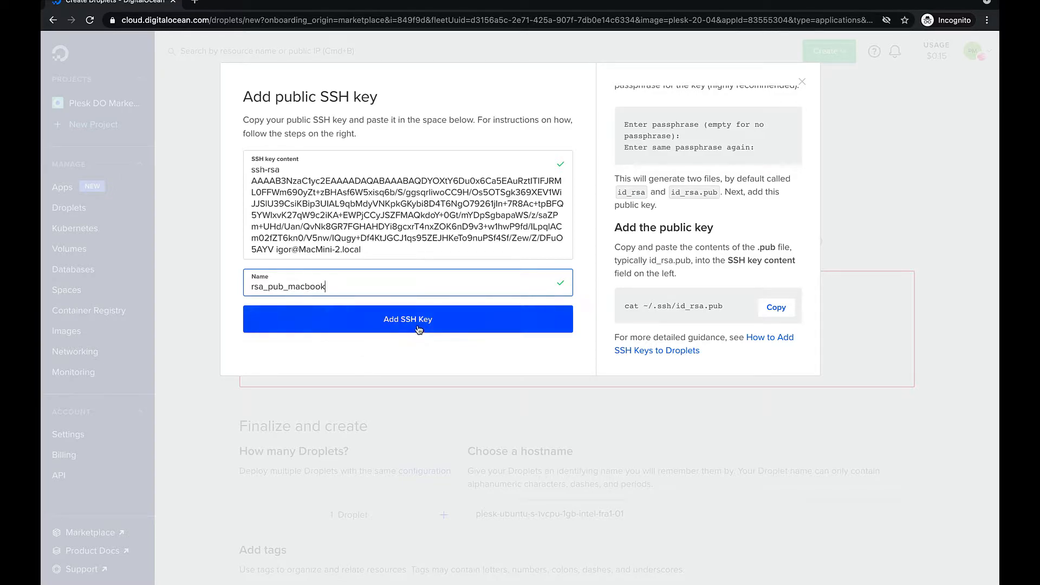
pyautogui.click(407, 319)
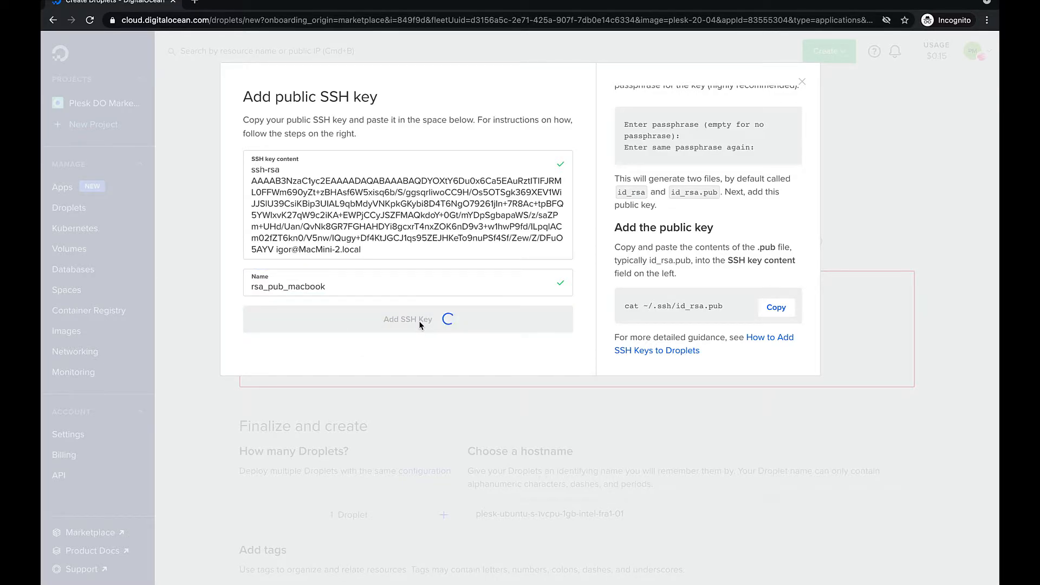
pyautogui.click(408, 318)
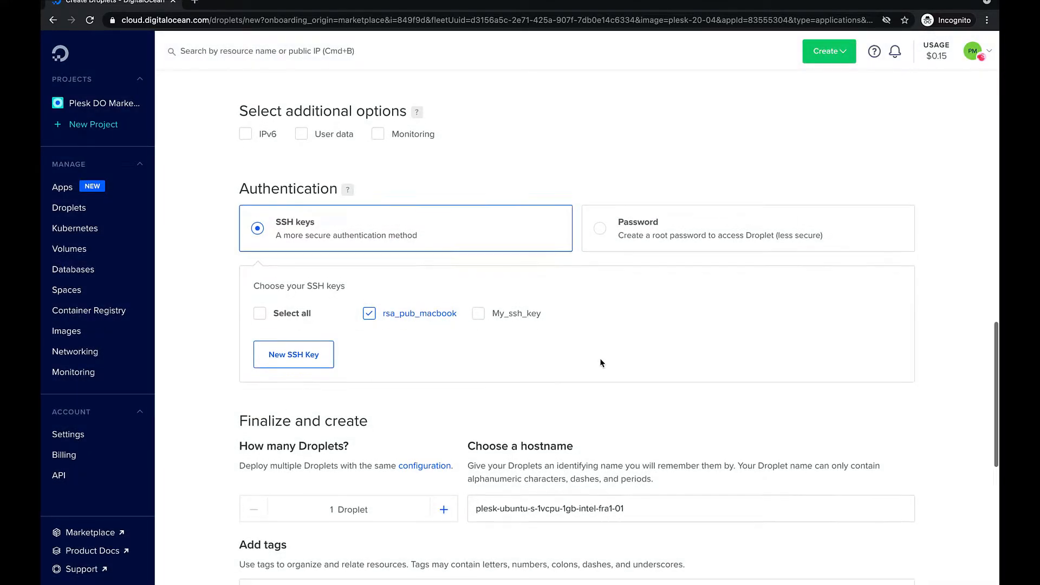
# - Untick rsa_pub_macbook and reopen the Add public SSH key form
pyautogui.click(368, 313)
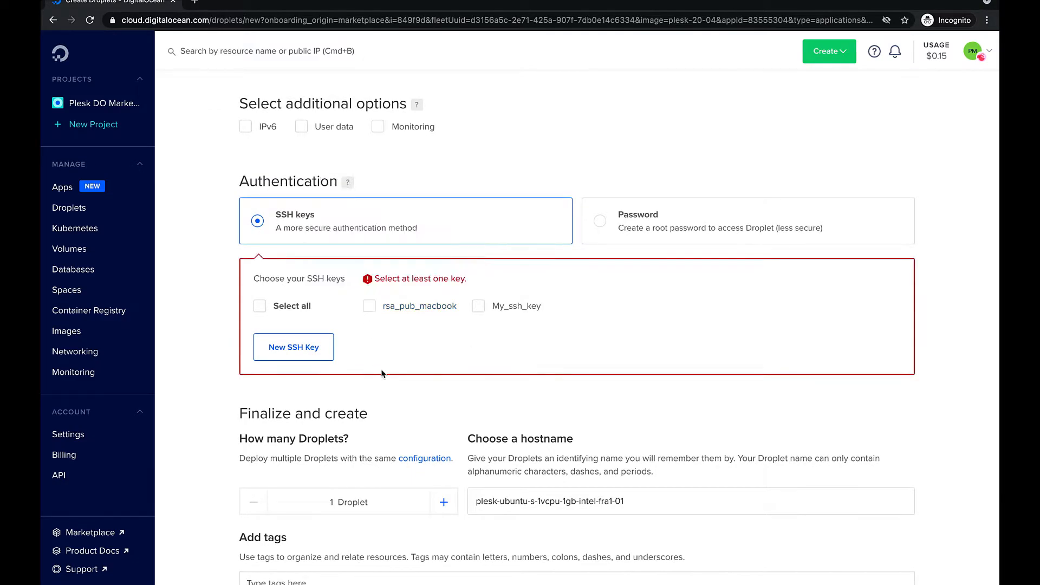
pyautogui.moveTo(293, 347)
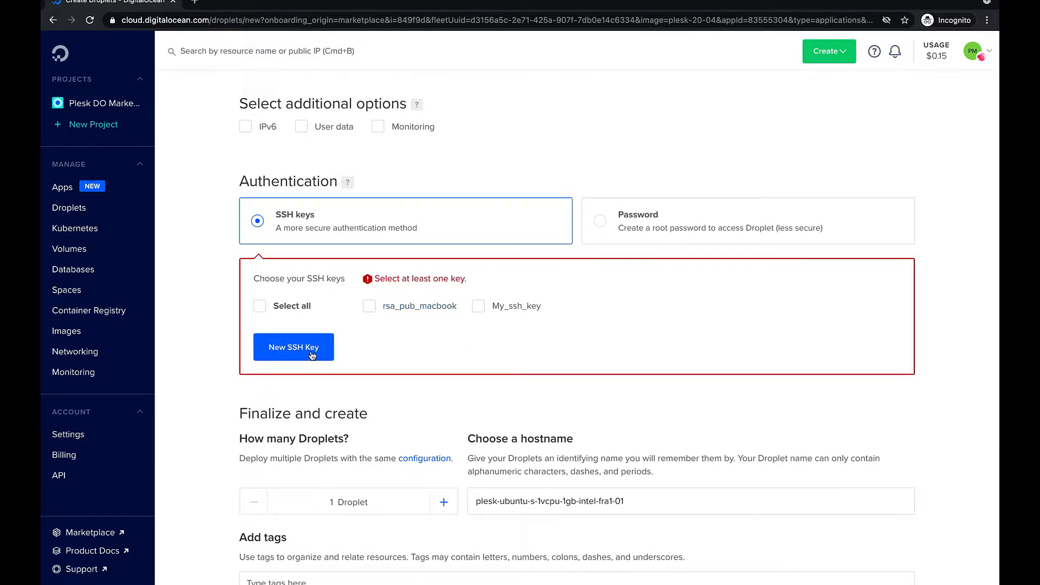
pyautogui.click(294, 346)
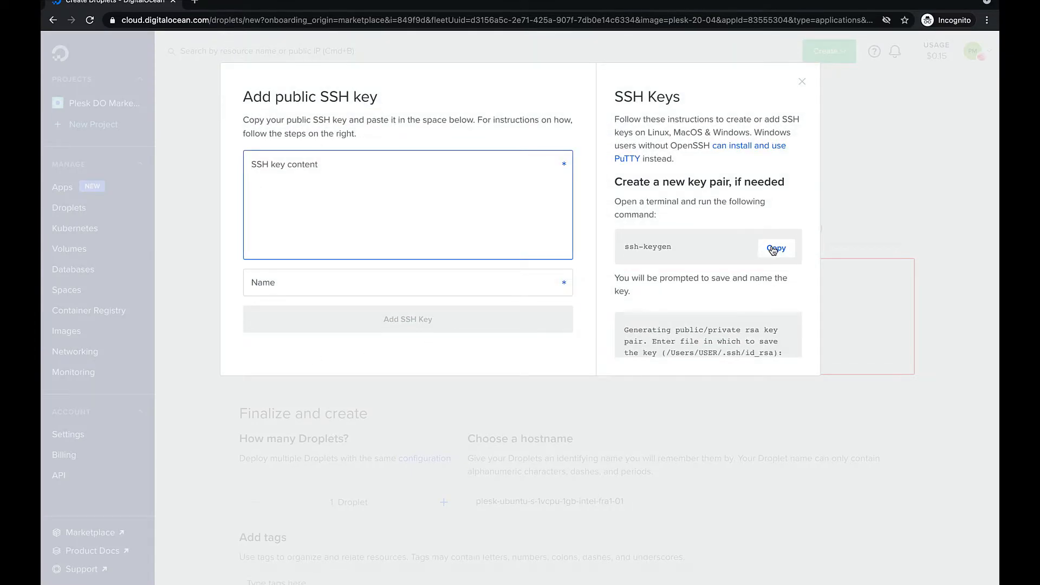
pyautogui.scroll(-3)
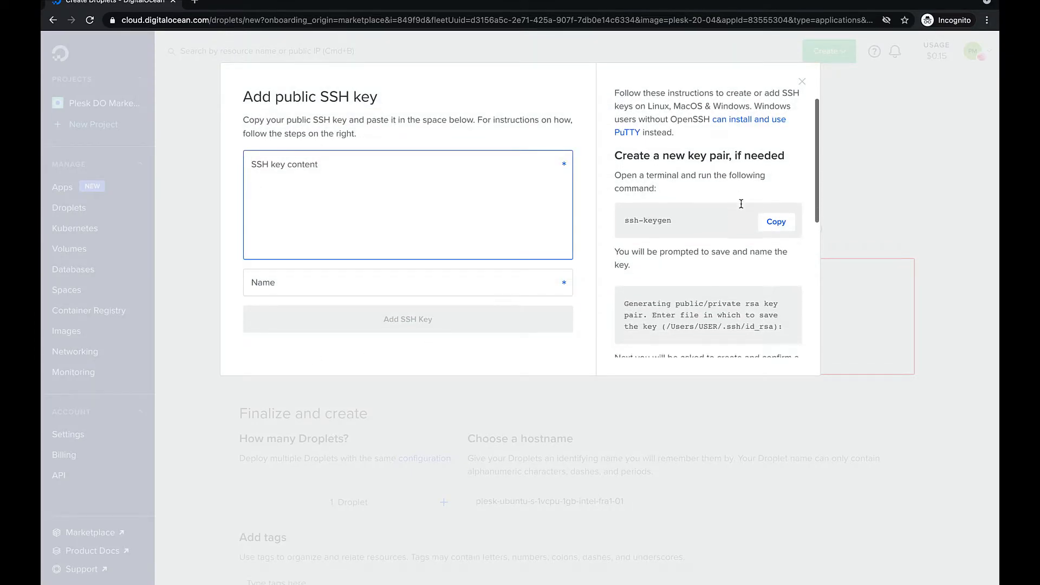
pyautogui.scroll(3)
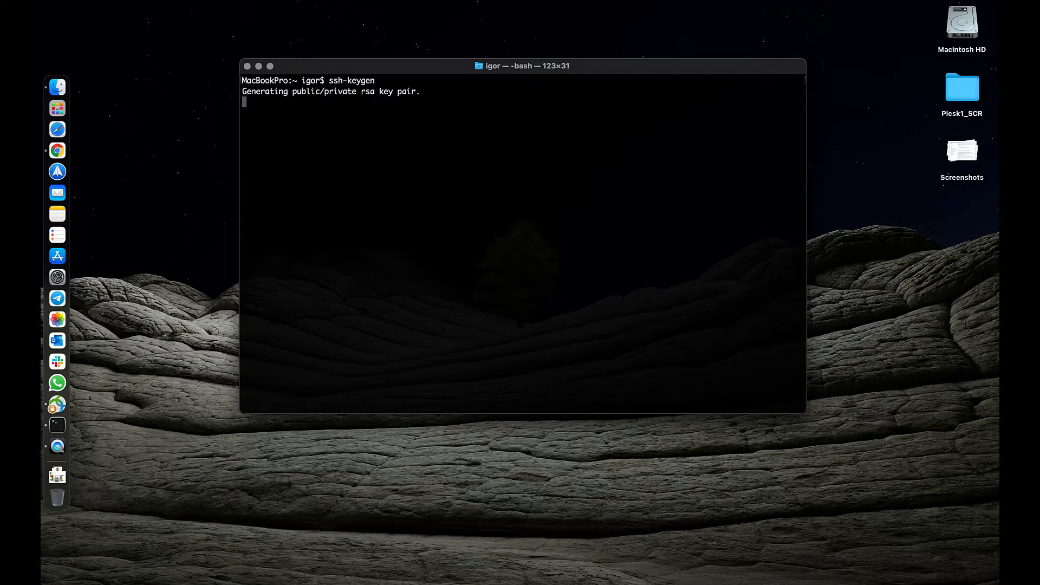
# - Accept ssh-keygen's default key file location in Terminal
pyautogui.press('Return')
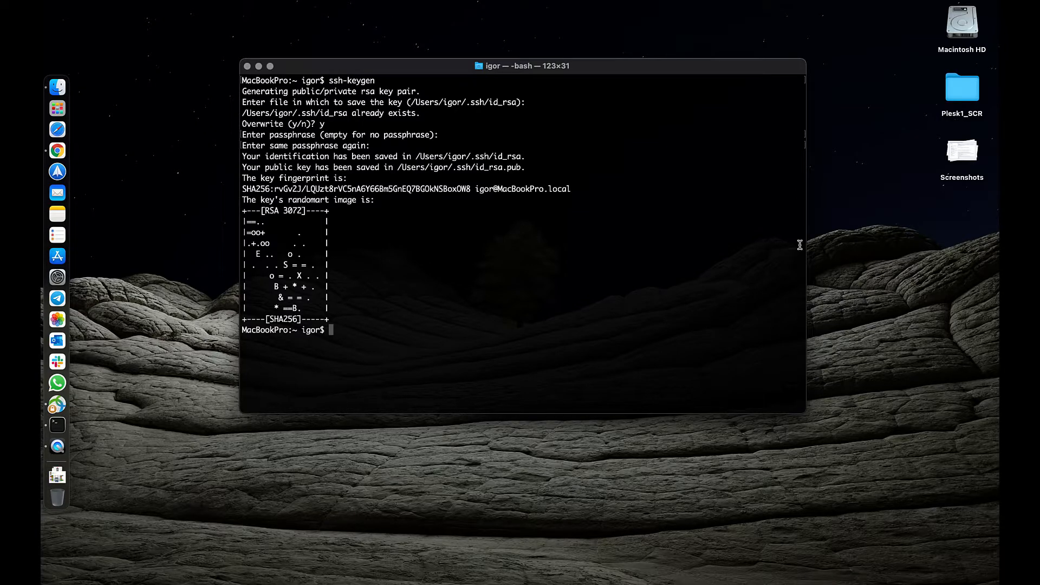
pyautogui.moveTo(793, 324)
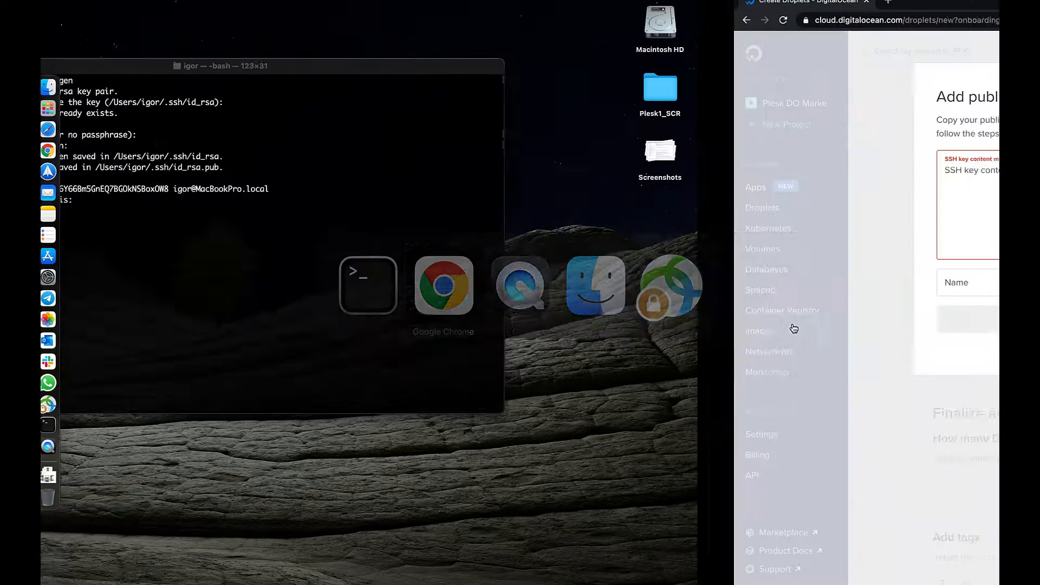
# - Return to Chrome and scroll the add-key instructions to the cat command for id_rsa.pub
pyautogui.click(443, 285)
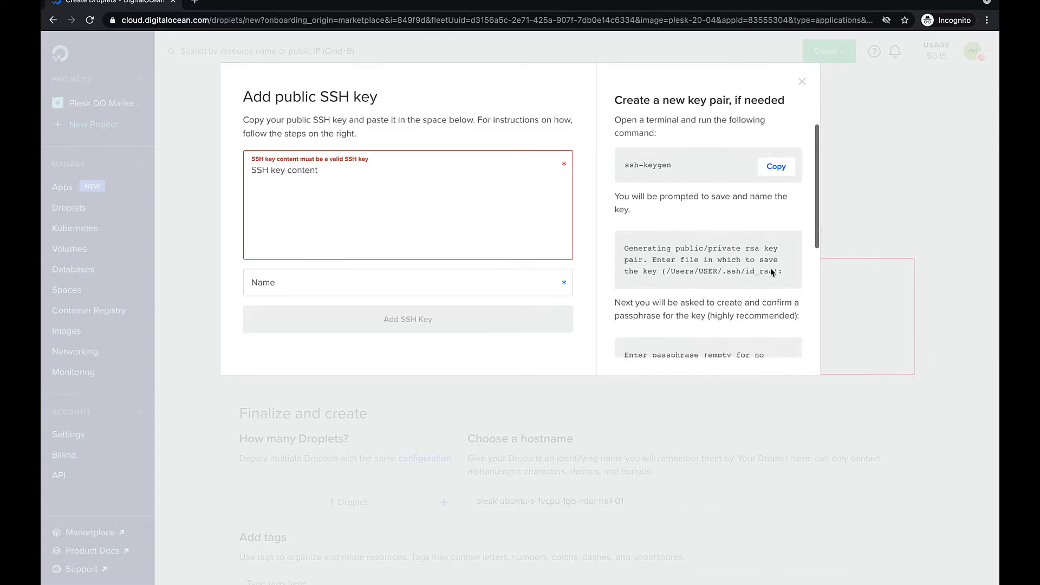
pyautogui.scroll(-3)
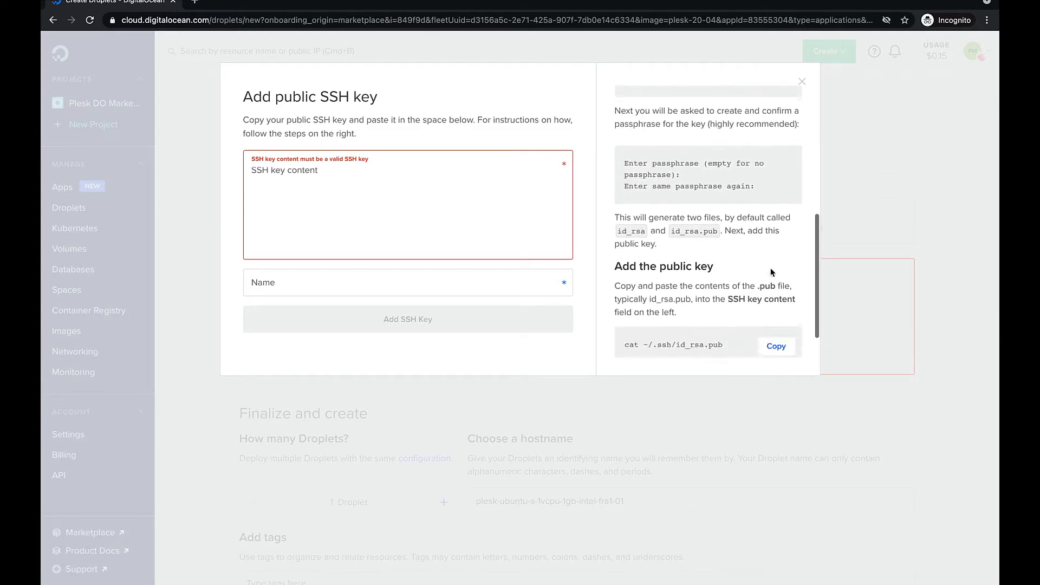
pyautogui.scroll(-3)
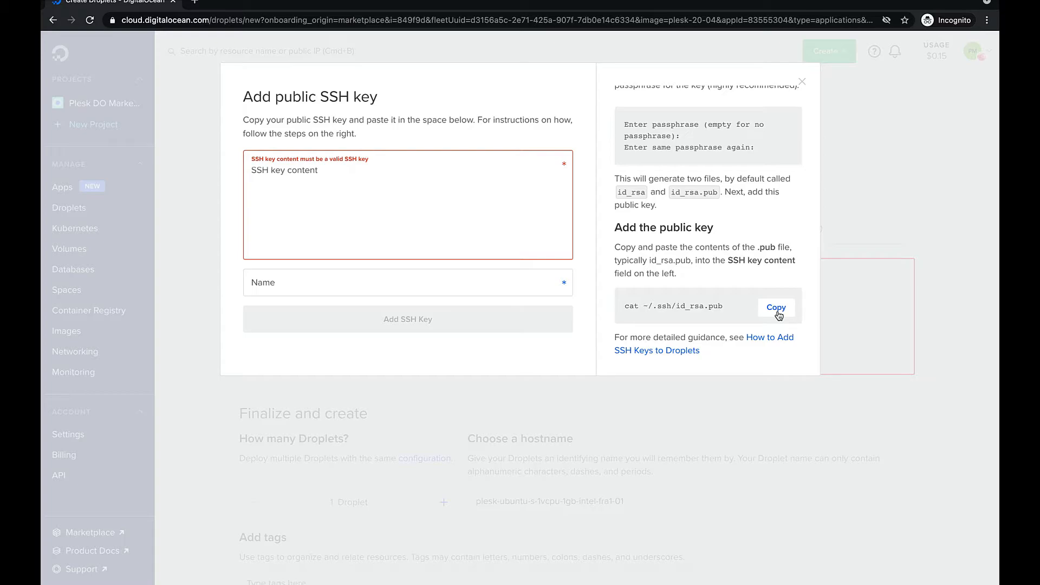
pyautogui.moveTo(726, 338)
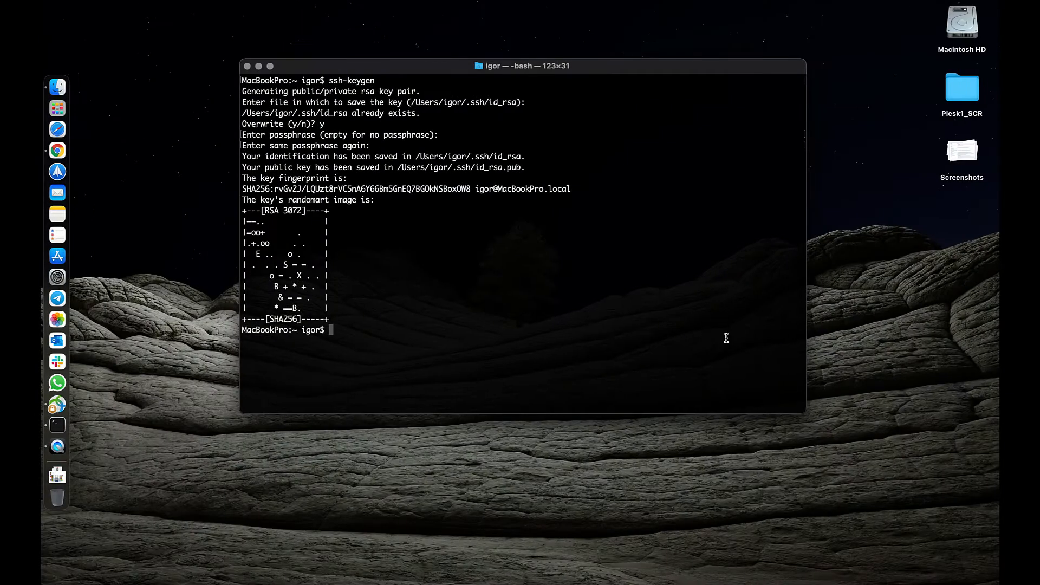
# - Print the new public key with cat ~/.ssh/id_rsa.pub in Terminal
pyautogui.write('cat ~/.ssh/id_rsa.pub')
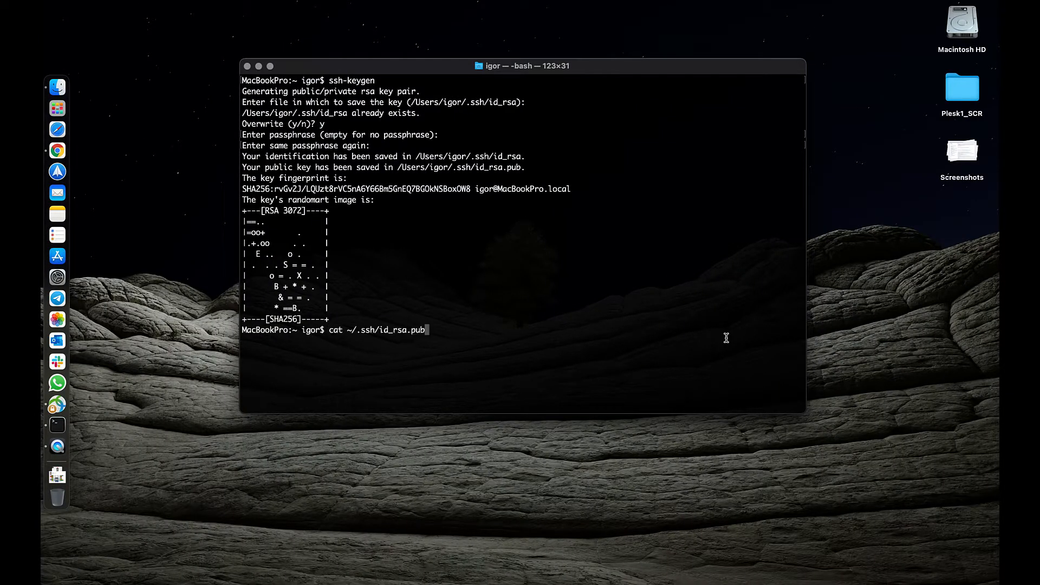
pyautogui.press('Return')
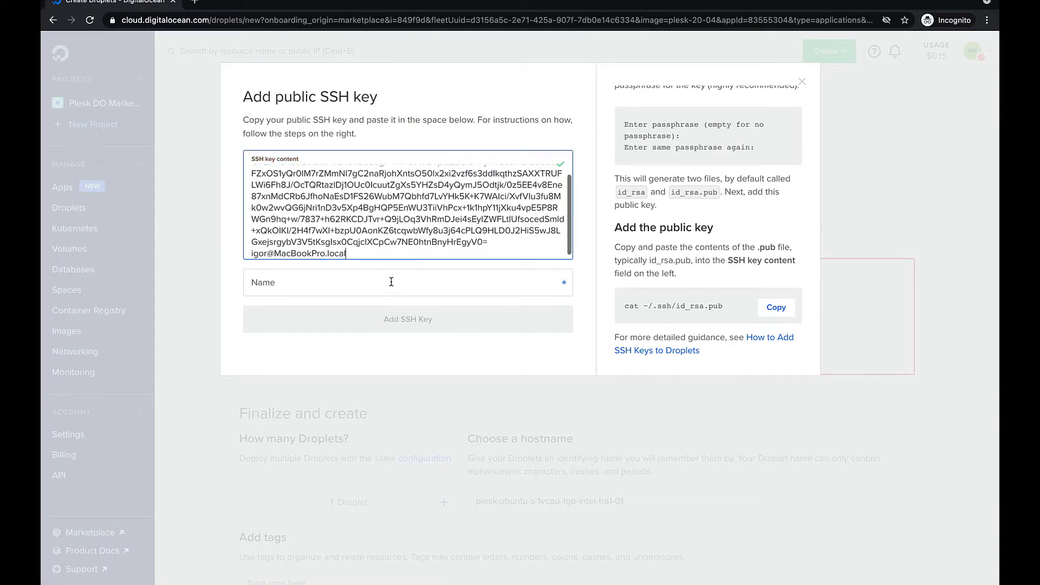
# - Name the key new_macbook_ssh_key and add it as the droplet's SSH key
pyautogui.click(391, 281)
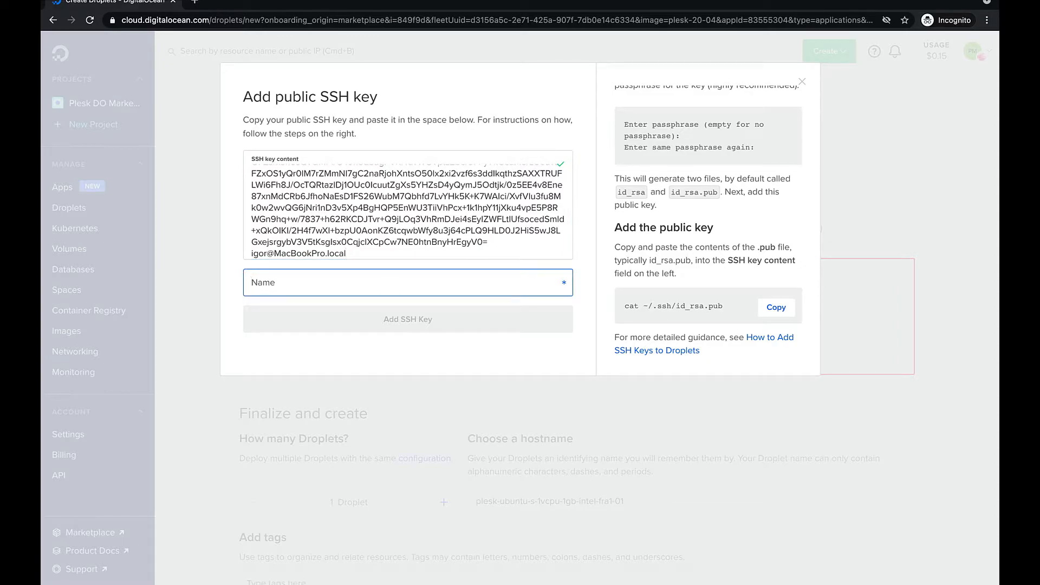
pyautogui.write('new_')
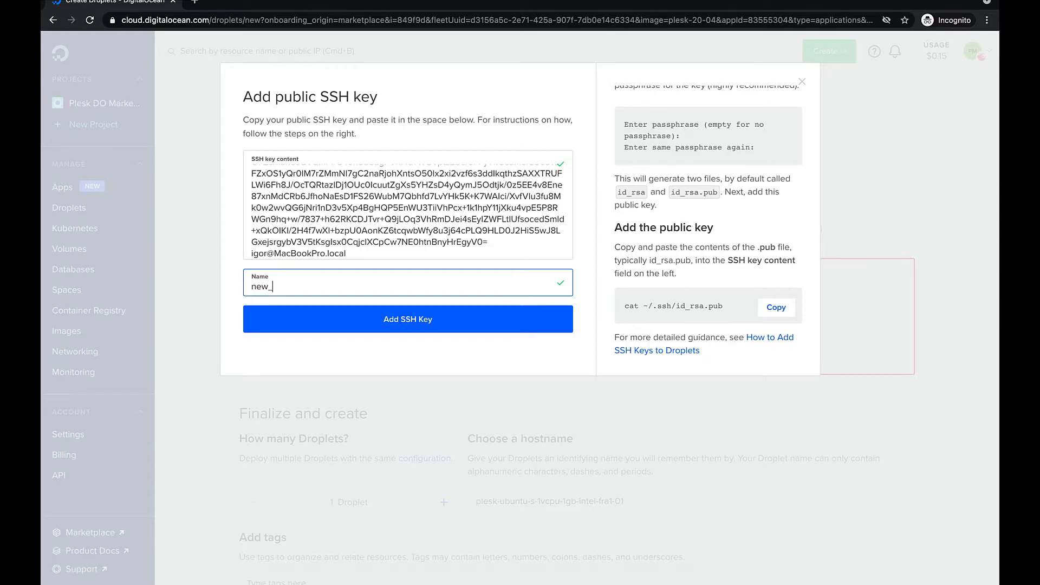
pyautogui.write('macb')
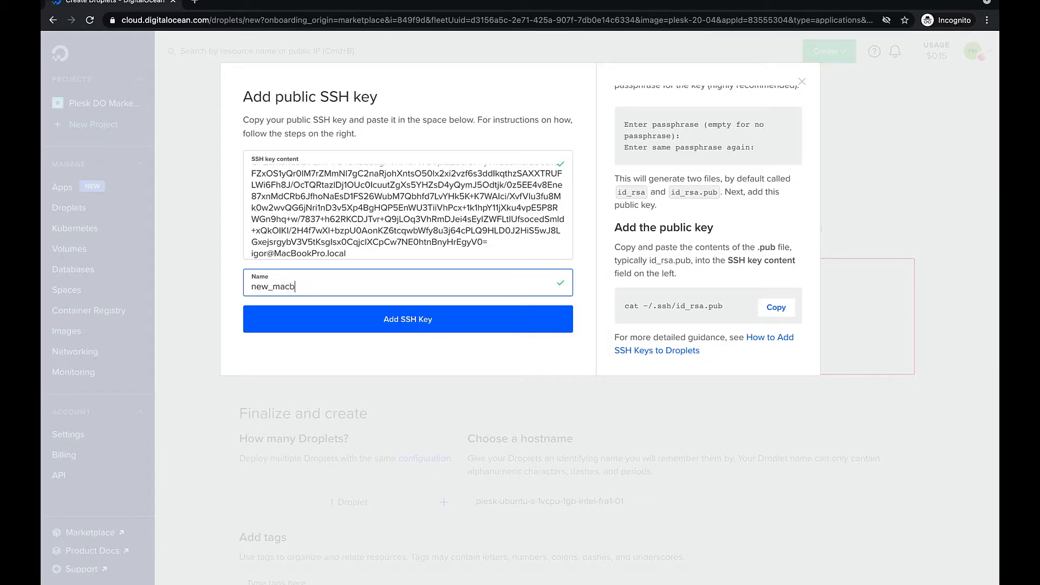
pyautogui.write('ook_ss')
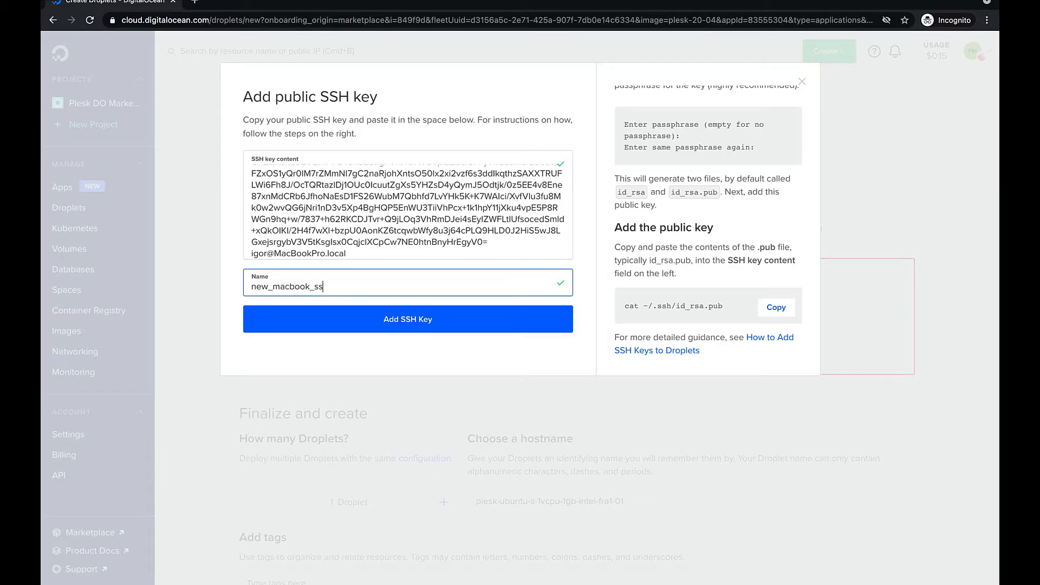
pyautogui.write('h_k')
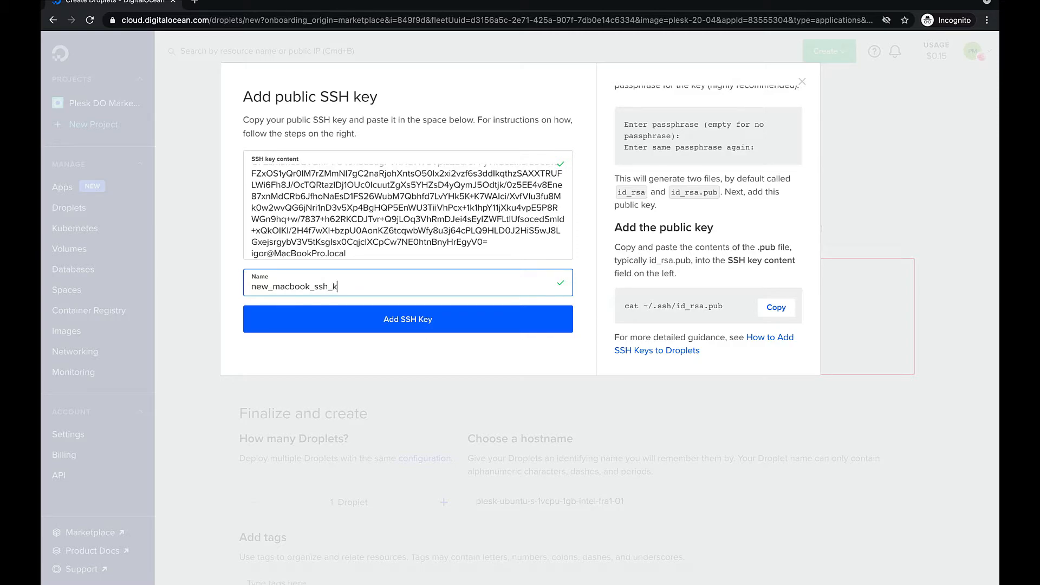
pyautogui.write('ey')
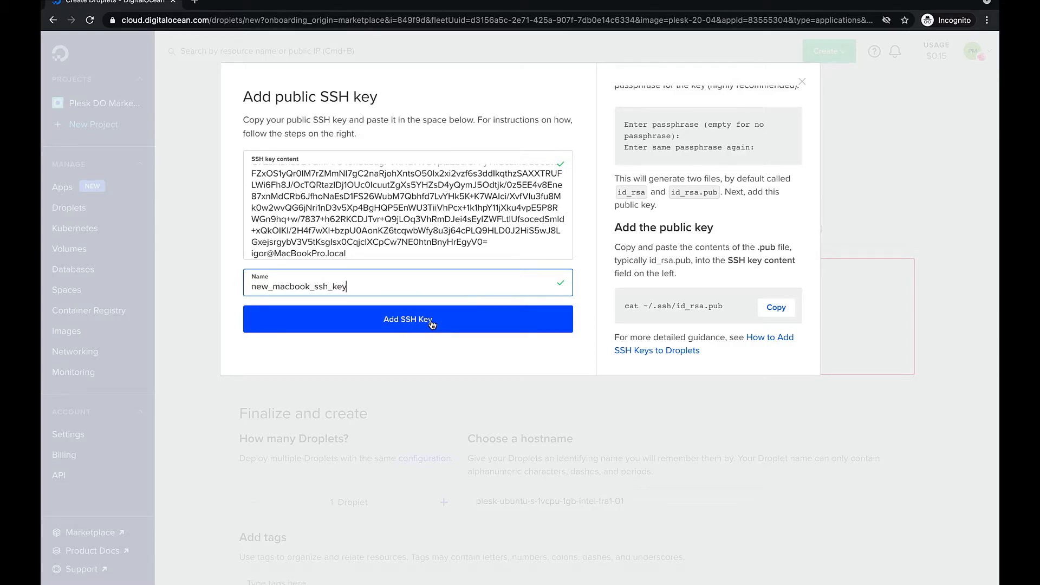
pyautogui.click(407, 318)
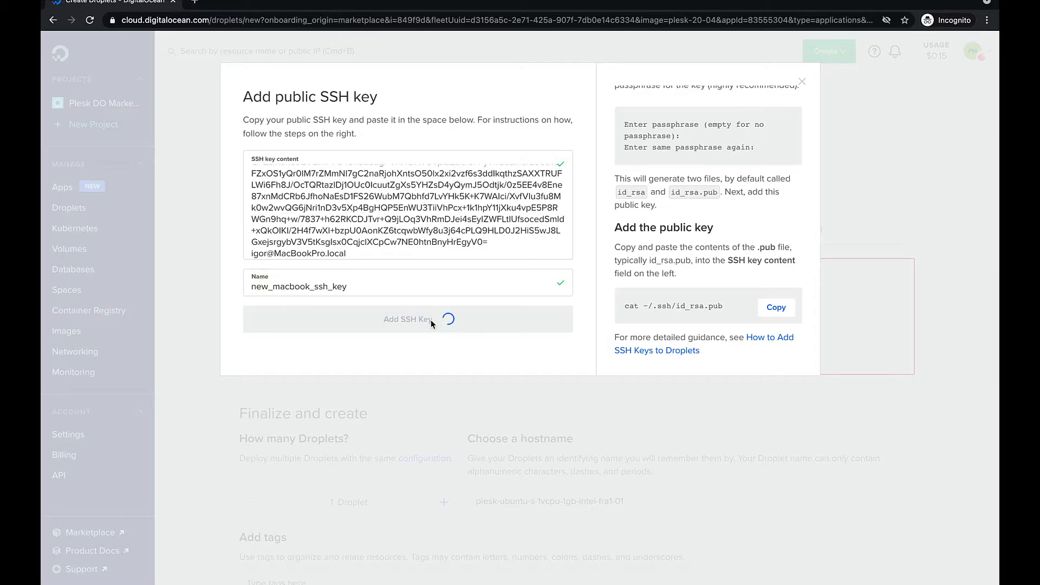
pyautogui.click(407, 319)
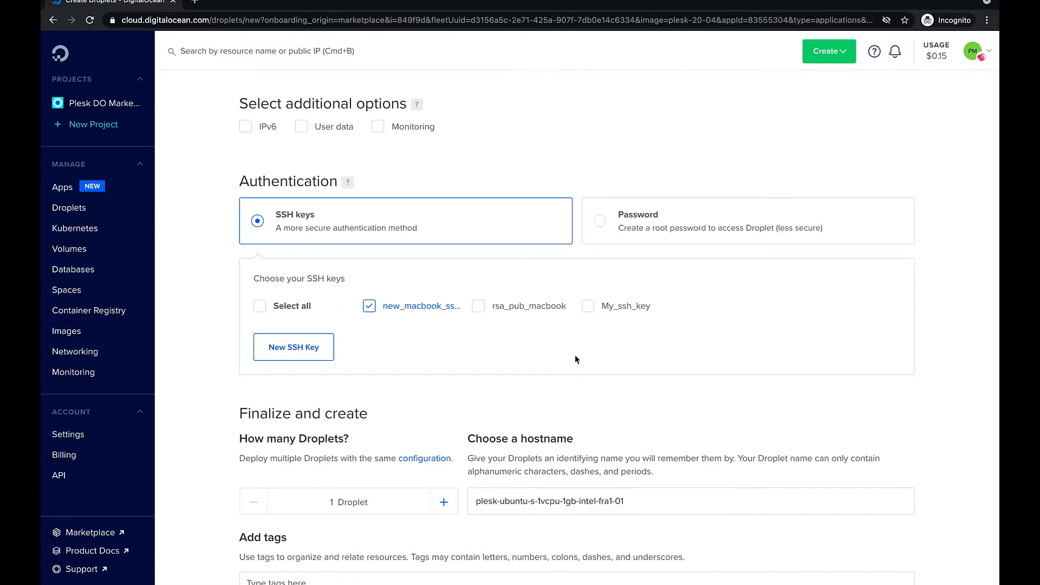
# - Create the plesk-ubuntu-s-1vcpu-1gb-intel-fra1-01 droplet with the chosen settings
pyautogui.scroll(-3)
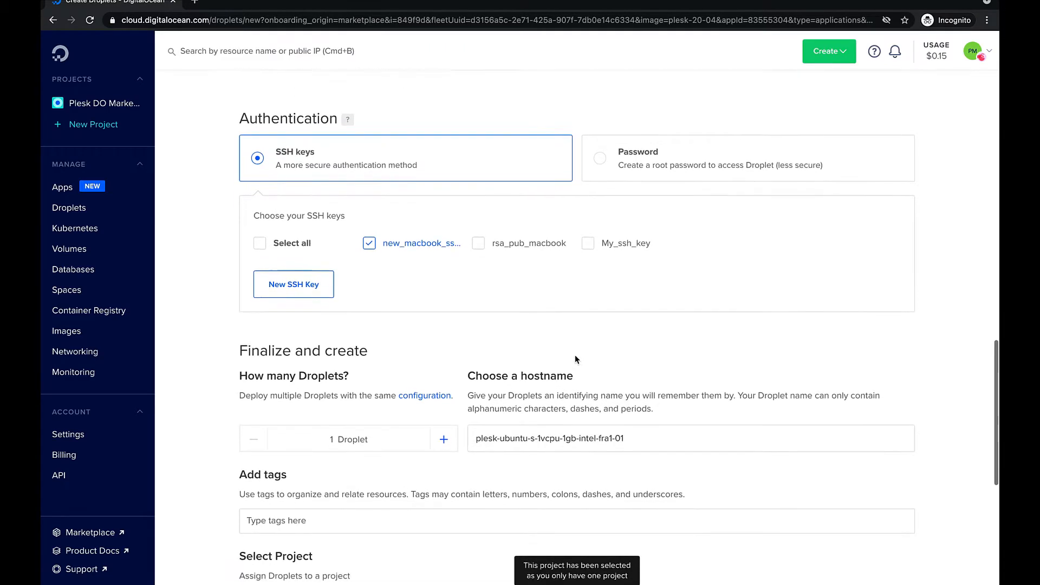
pyautogui.scroll(-3)
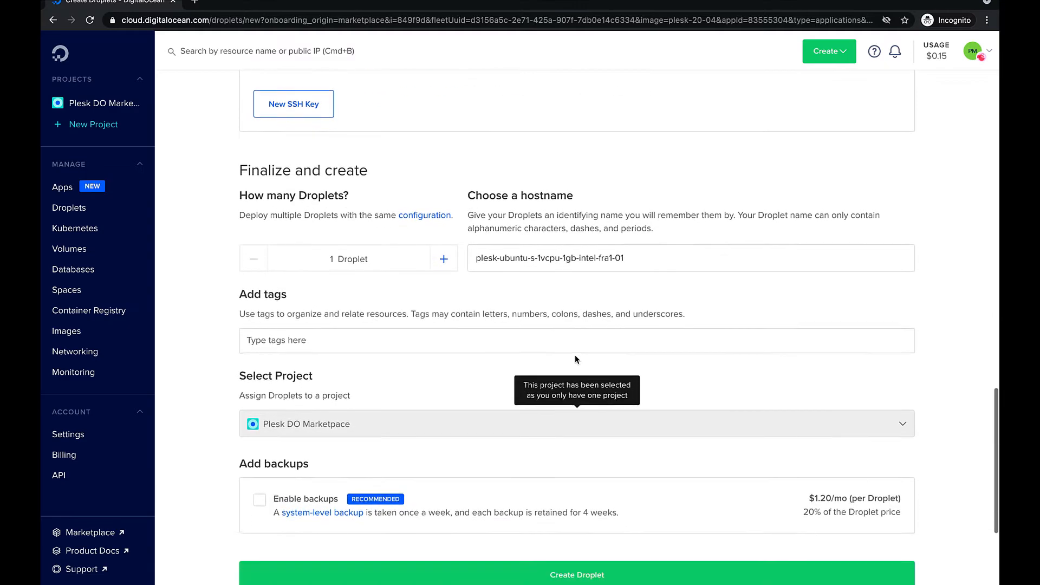
pyautogui.scroll(-3)
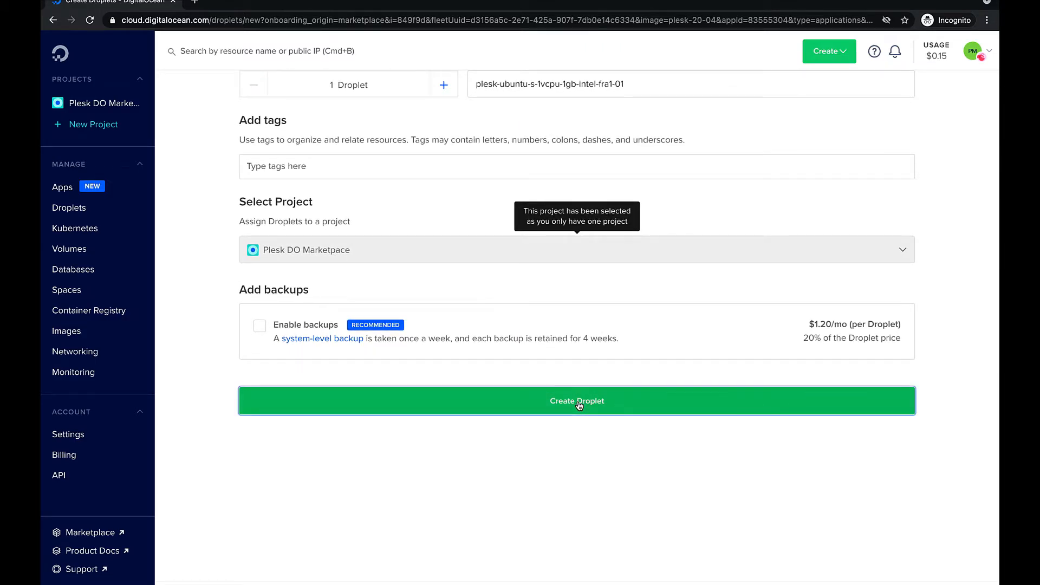
pyautogui.click(577, 401)
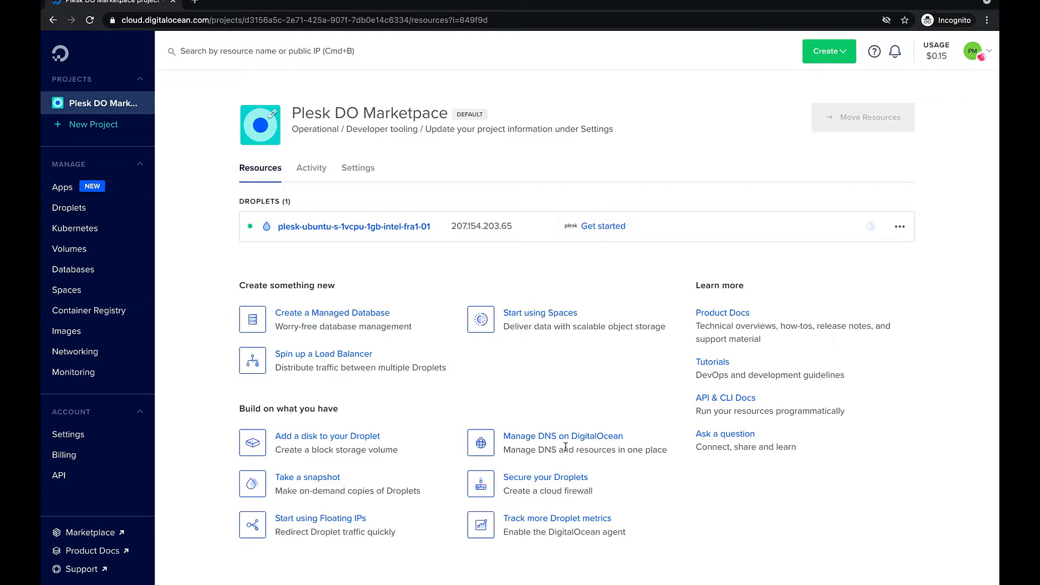
pyautogui.moveTo(622, 350)
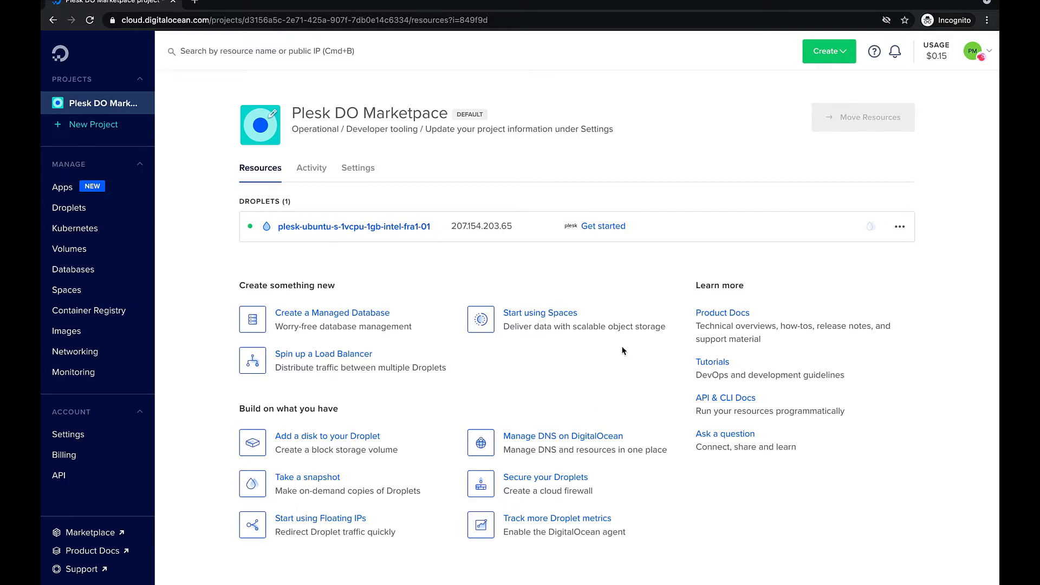
pyautogui.moveTo(511, 249)
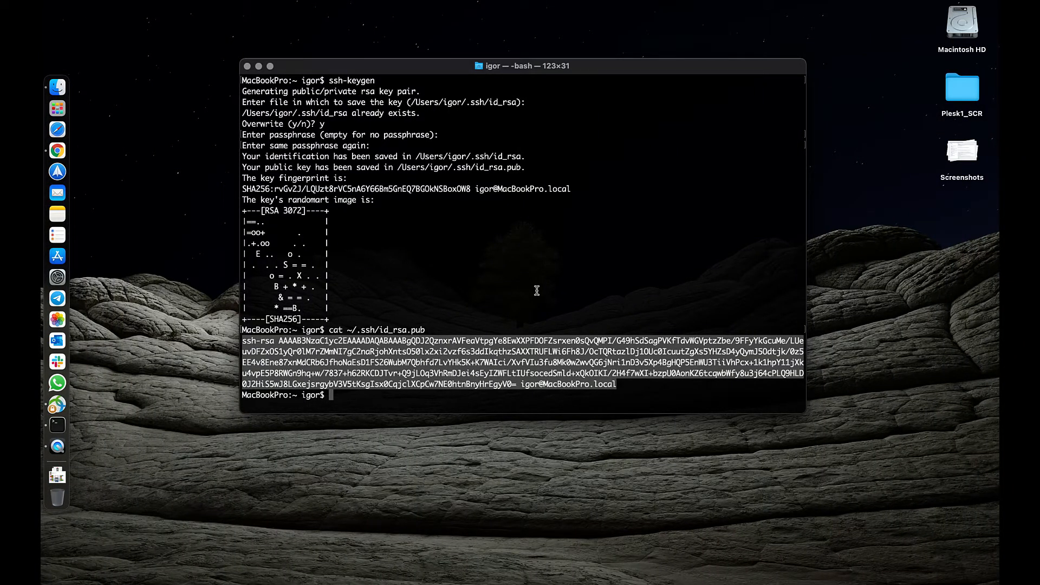
pyautogui.press('Return')
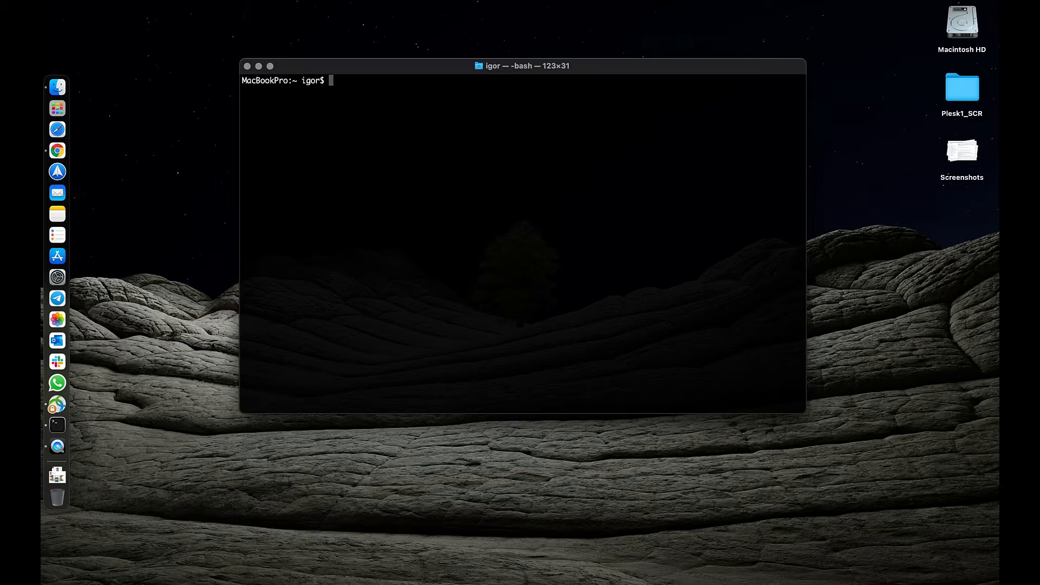
pyautogui.write('ss')
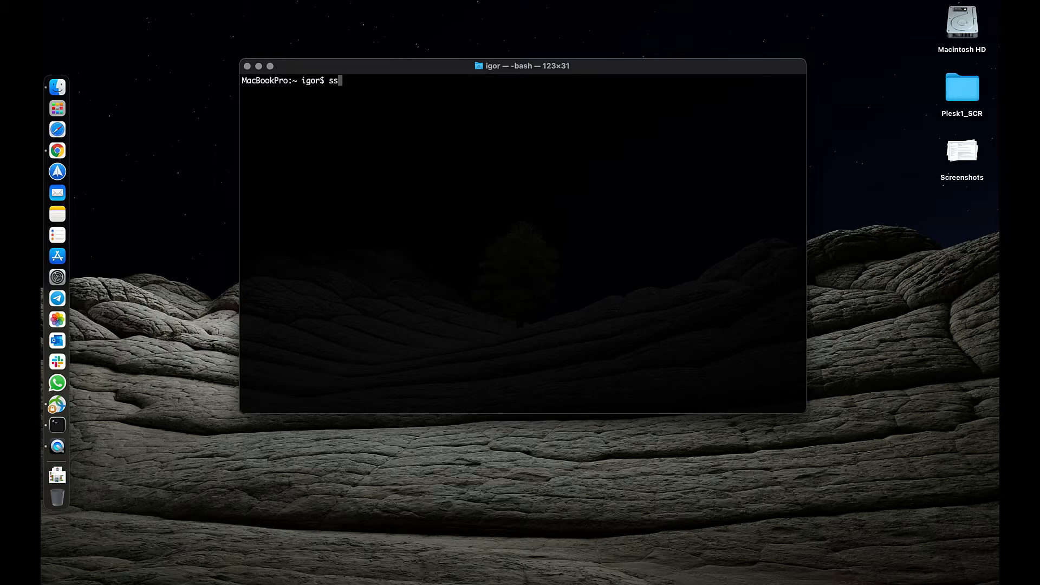
pyautogui.write('h')
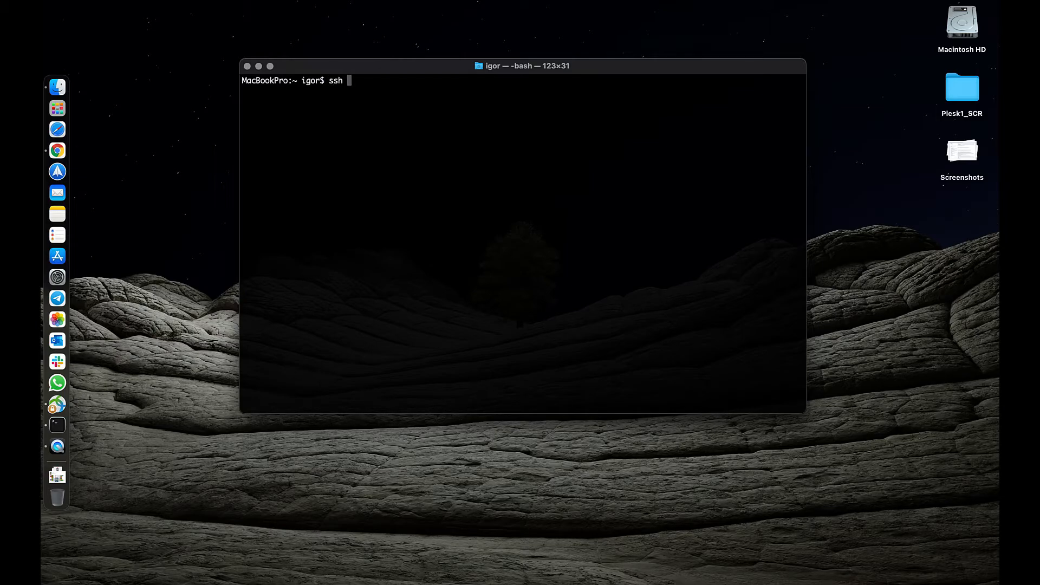
pyautogui.write('root@')
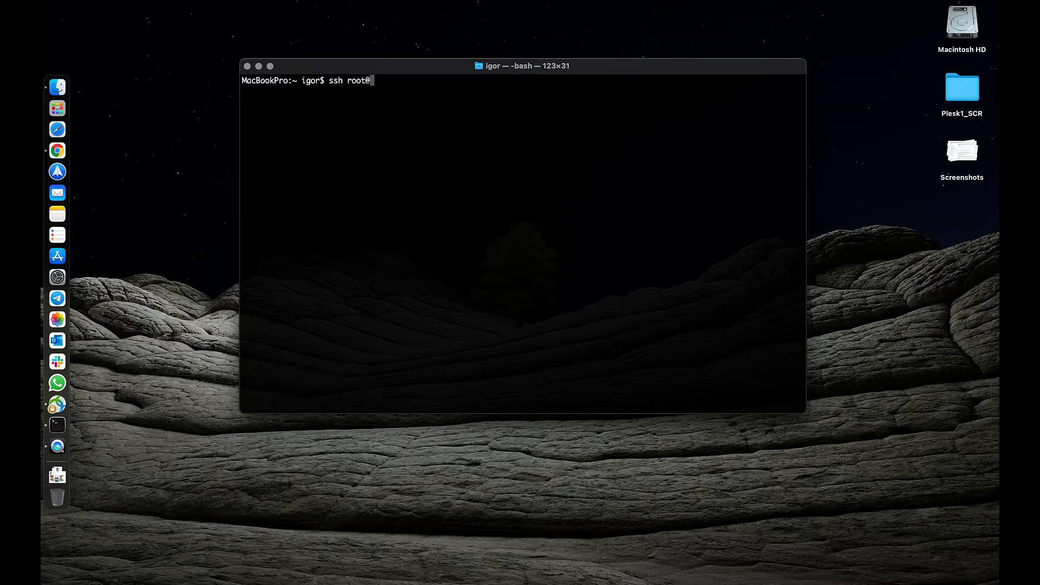
pyautogui.write('207.154.203.65')
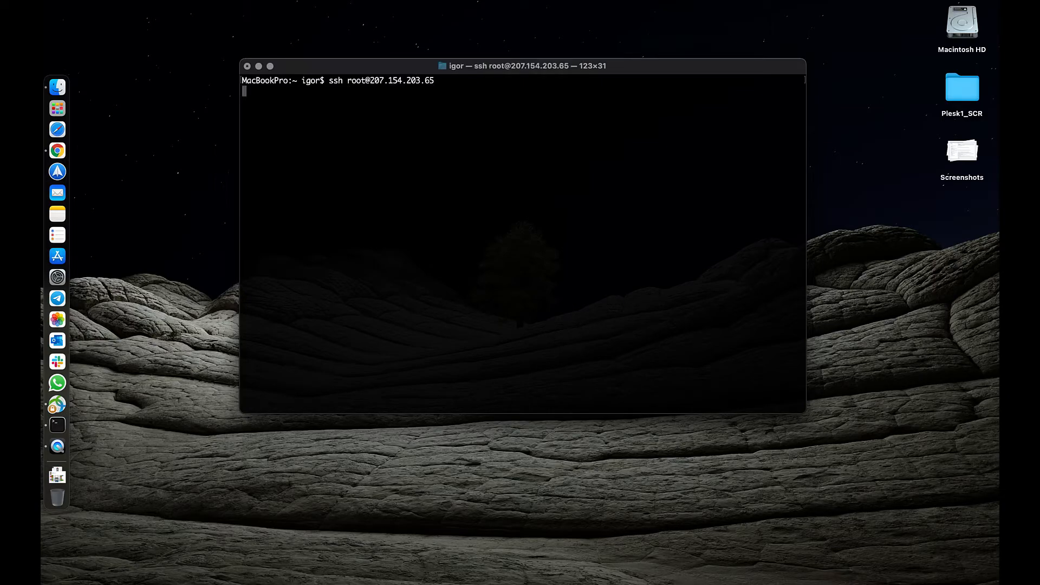
pyautogui.write('y')
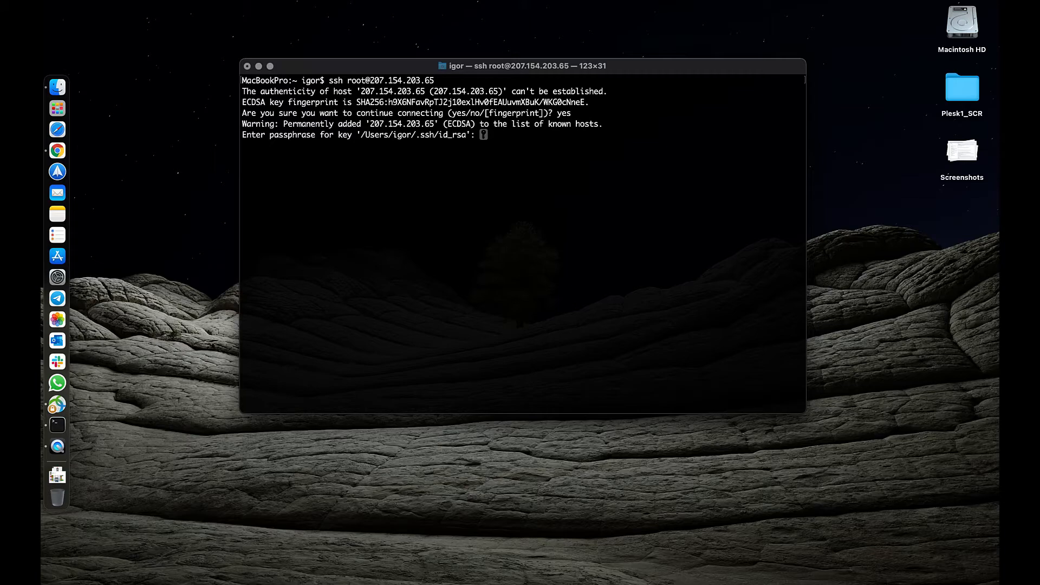
pyautogui.press('Return')
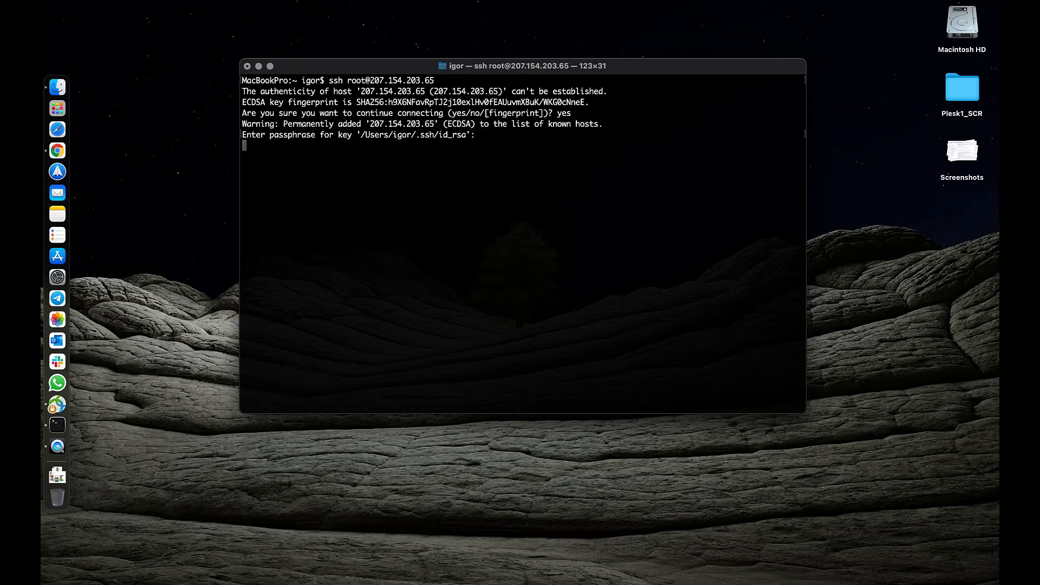
pyautogui.press('Return')
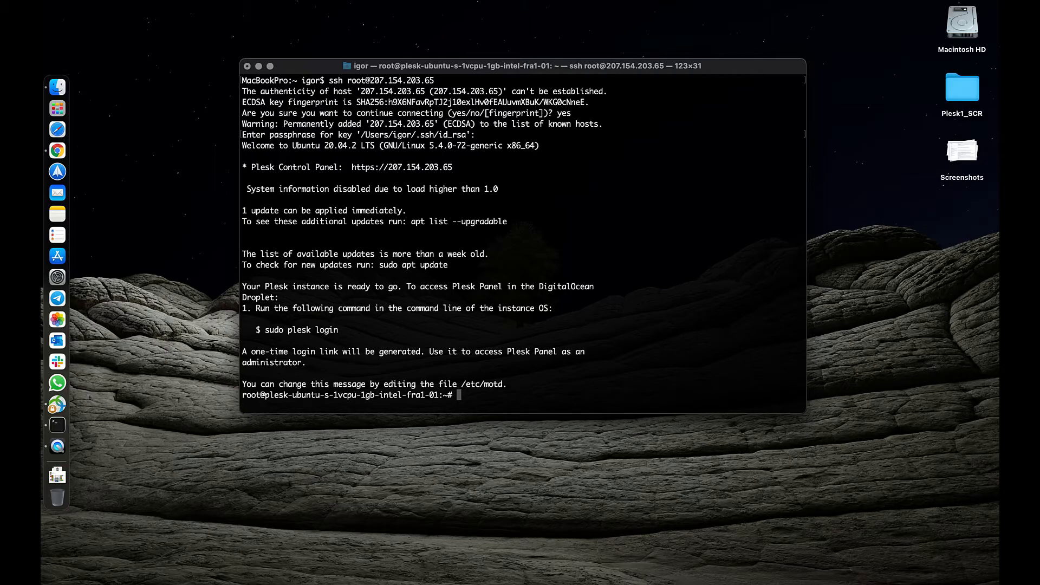
# - Run plesk login on the droplet to print one-time Plesk panel login links
pyautogui.write('pl')
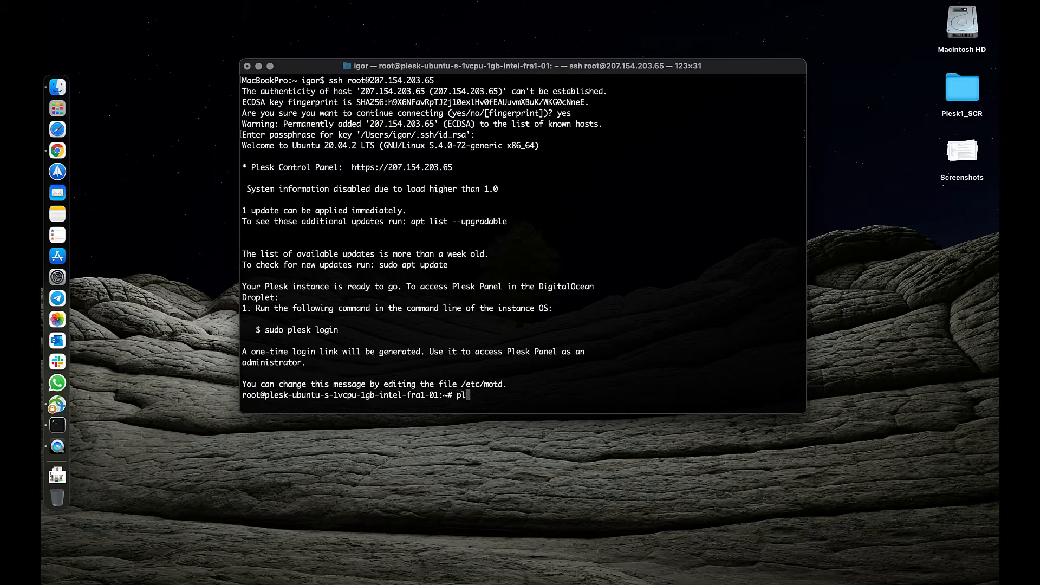
pyautogui.write('esk')
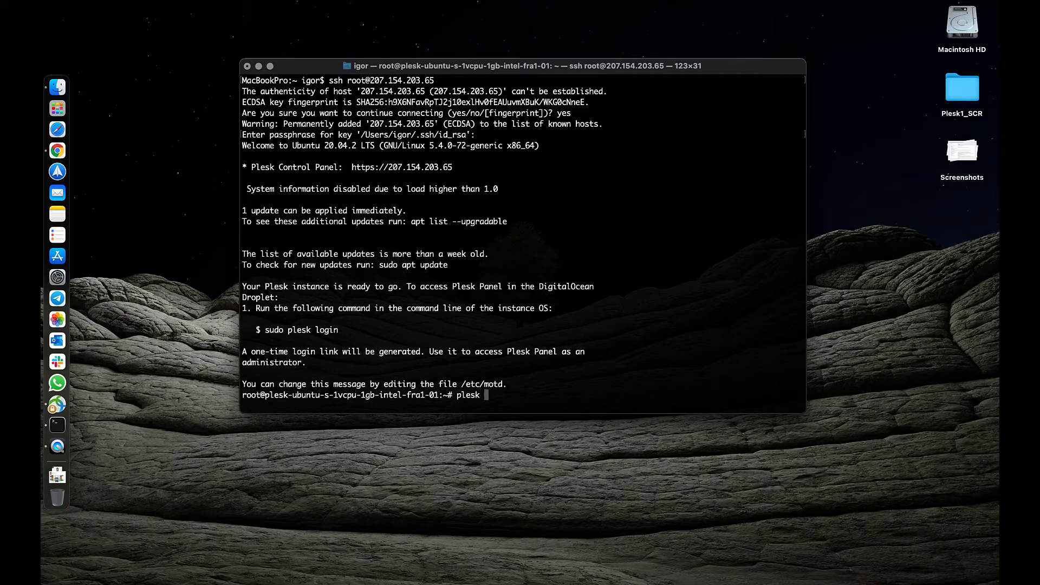
pyautogui.write('login')
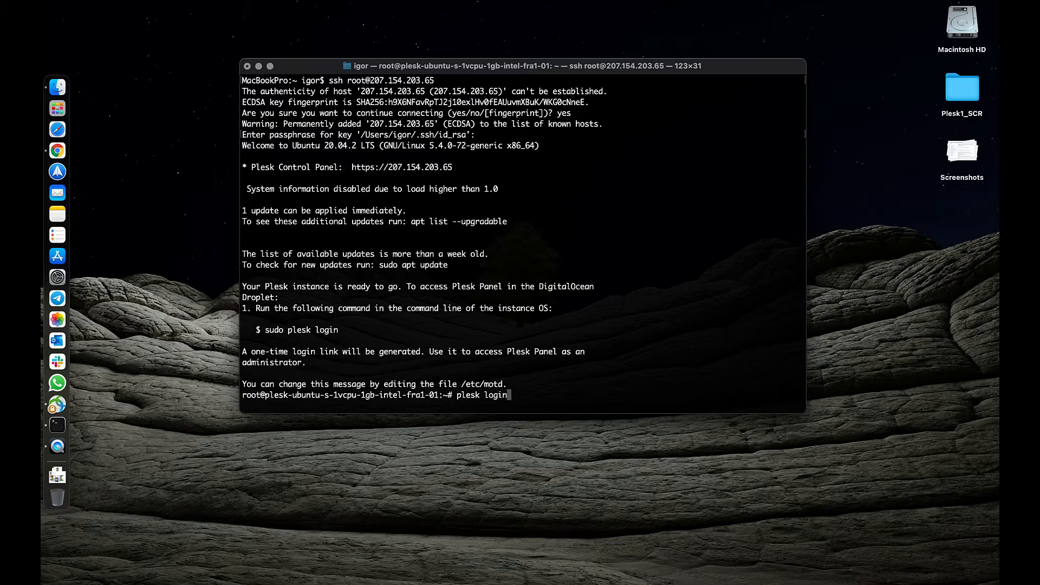
pyautogui.press('Return')
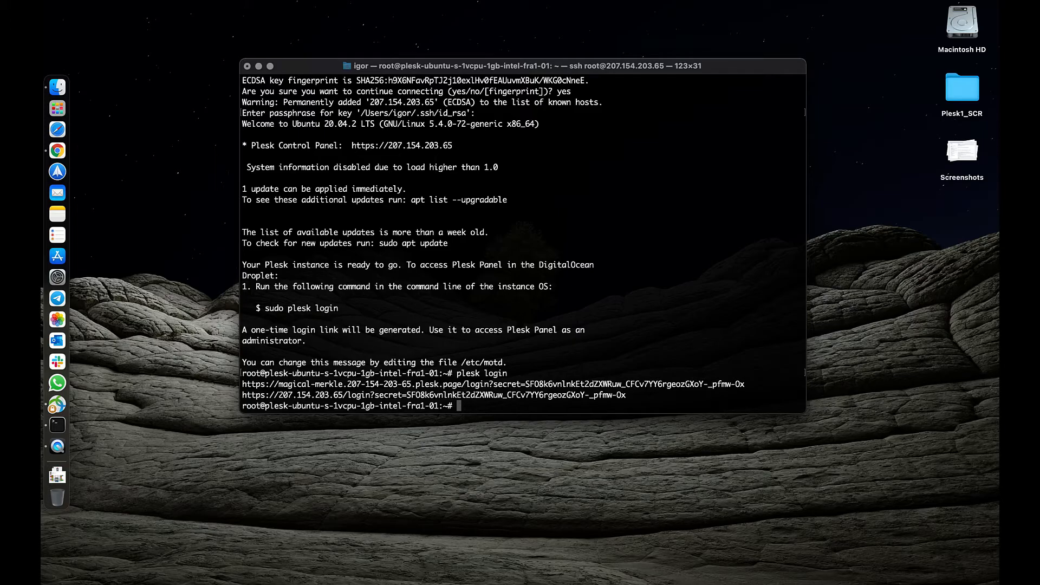
pyautogui.moveTo(537, 294)
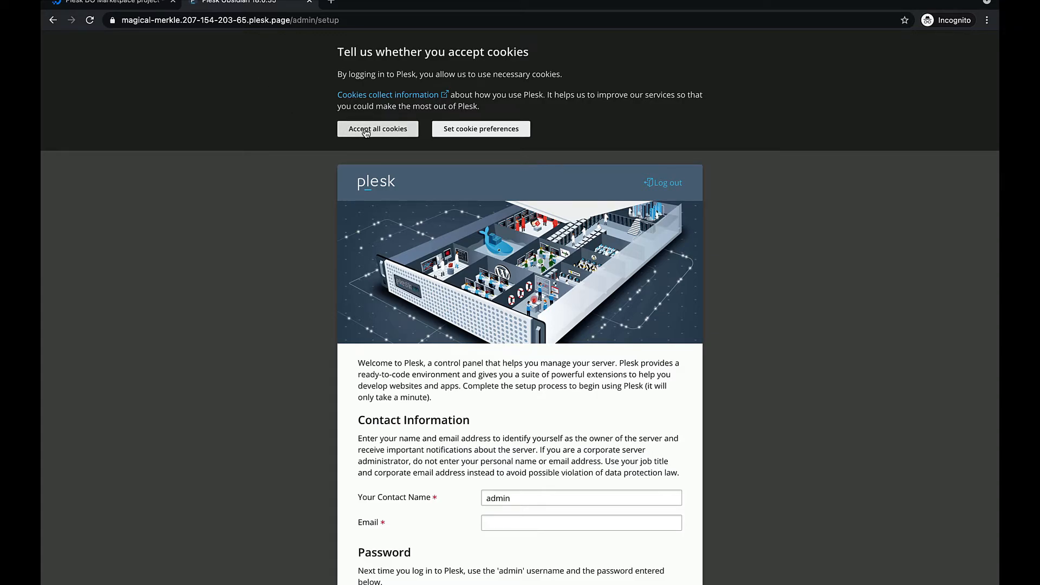
# - Accept cookies, fill in contact email and password, accept the EULA and enter Plesk
pyautogui.click(377, 129)
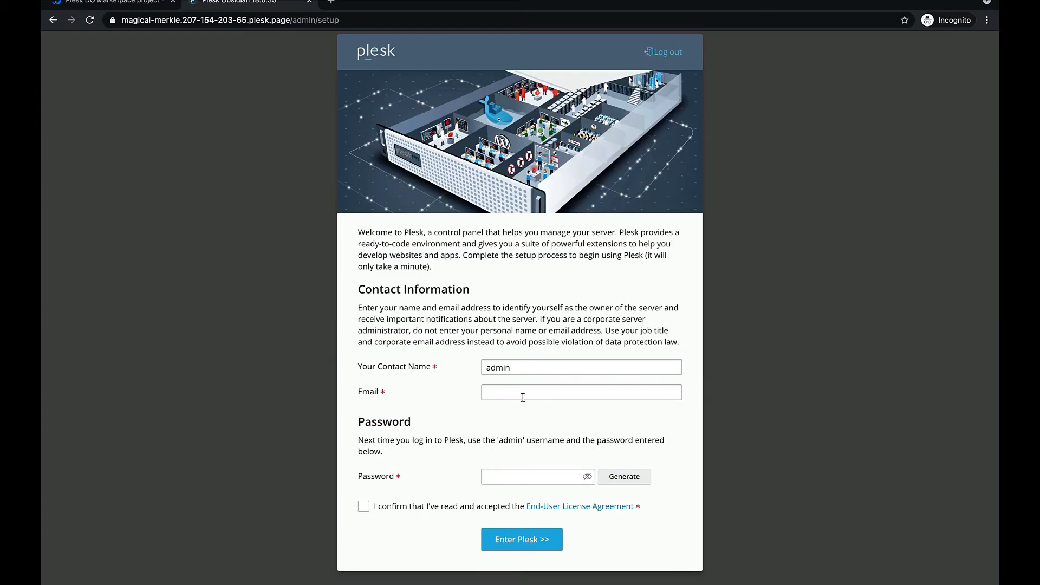
pyautogui.click(581, 391)
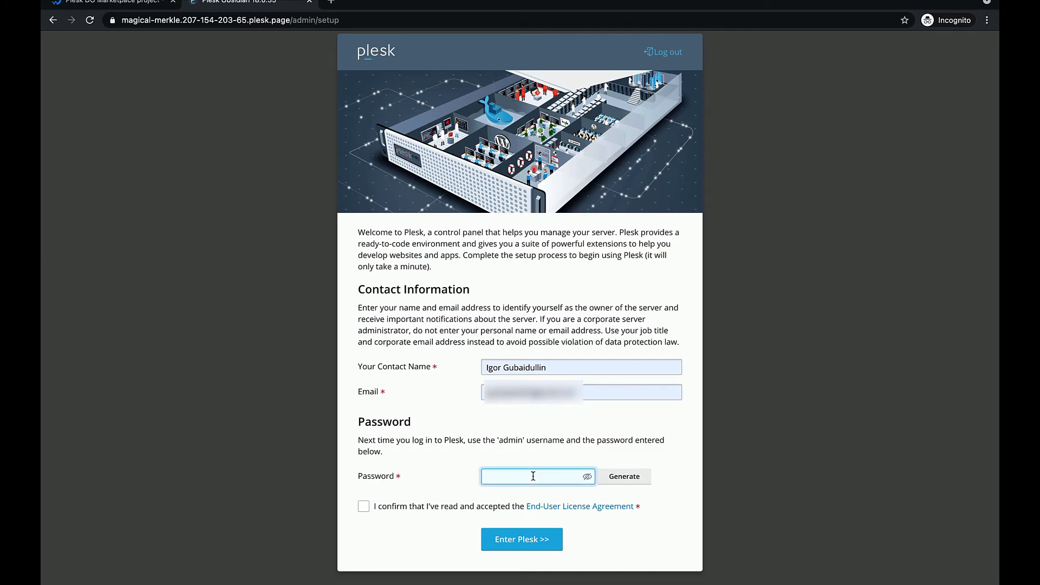
pyautogui.write('*')
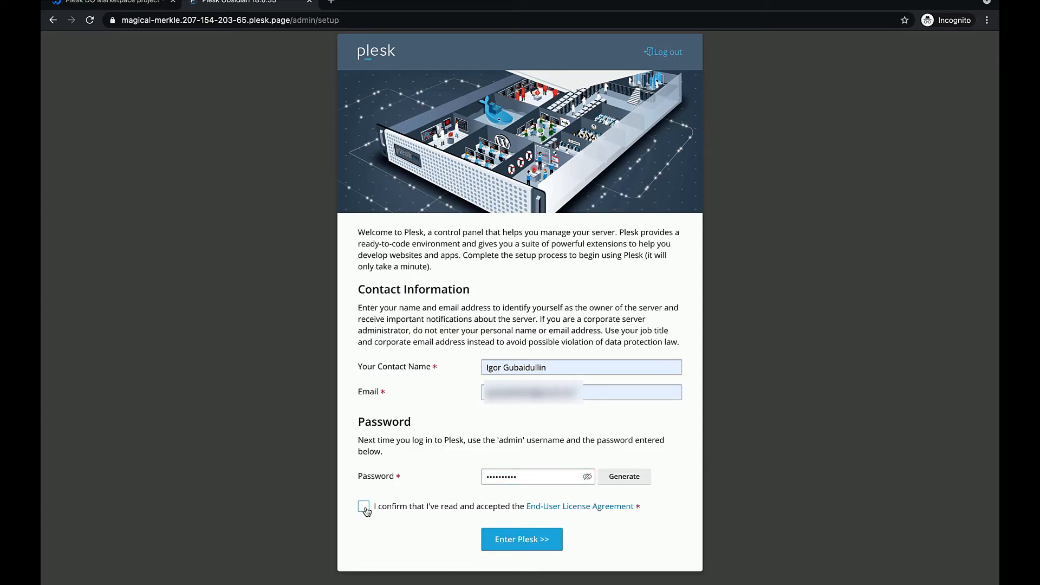
pyautogui.click(364, 506)
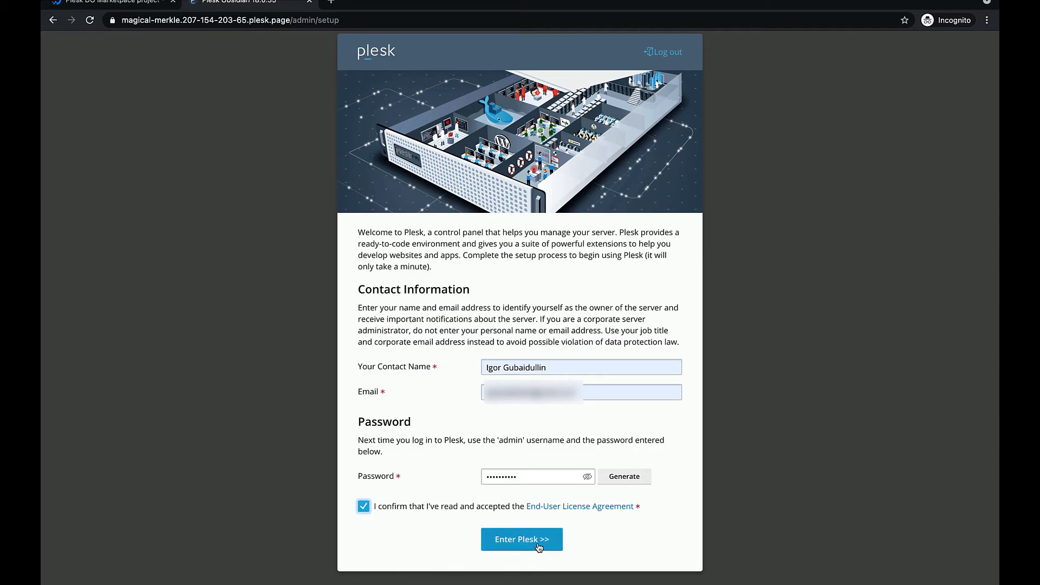
pyautogui.click(521, 538)
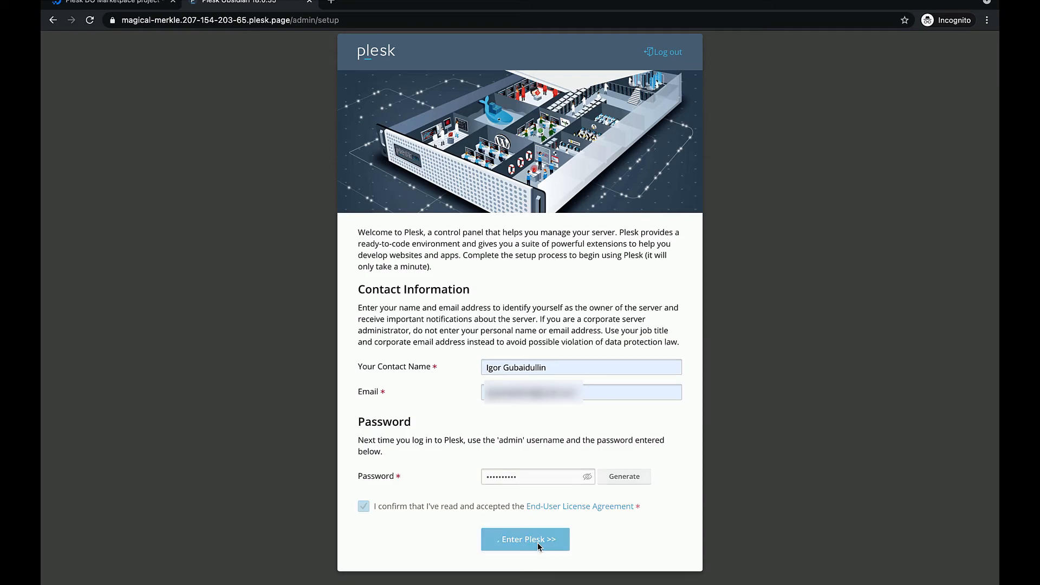
pyautogui.click(525, 538)
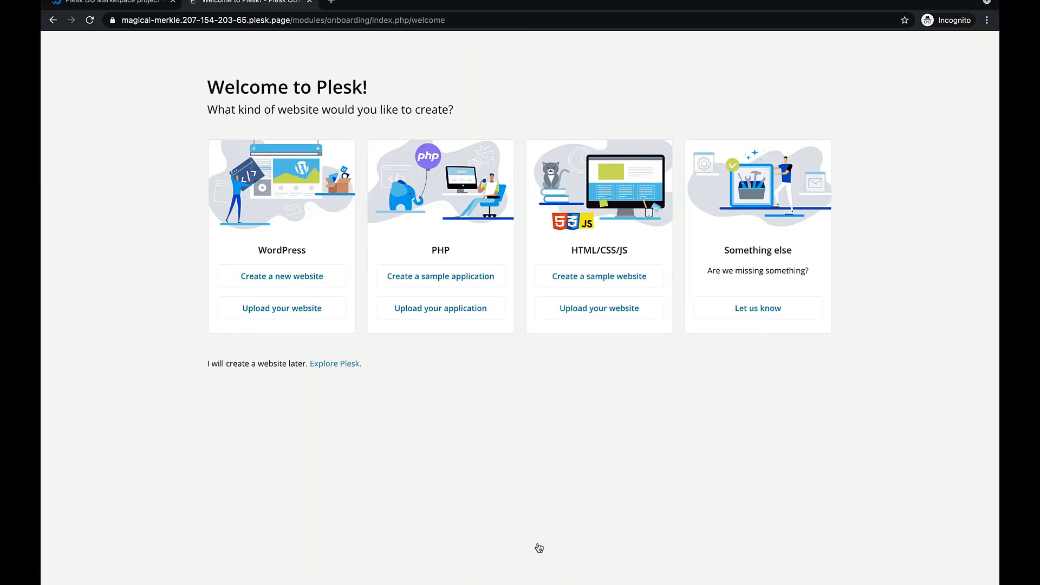
pyautogui.moveTo(554, 457)
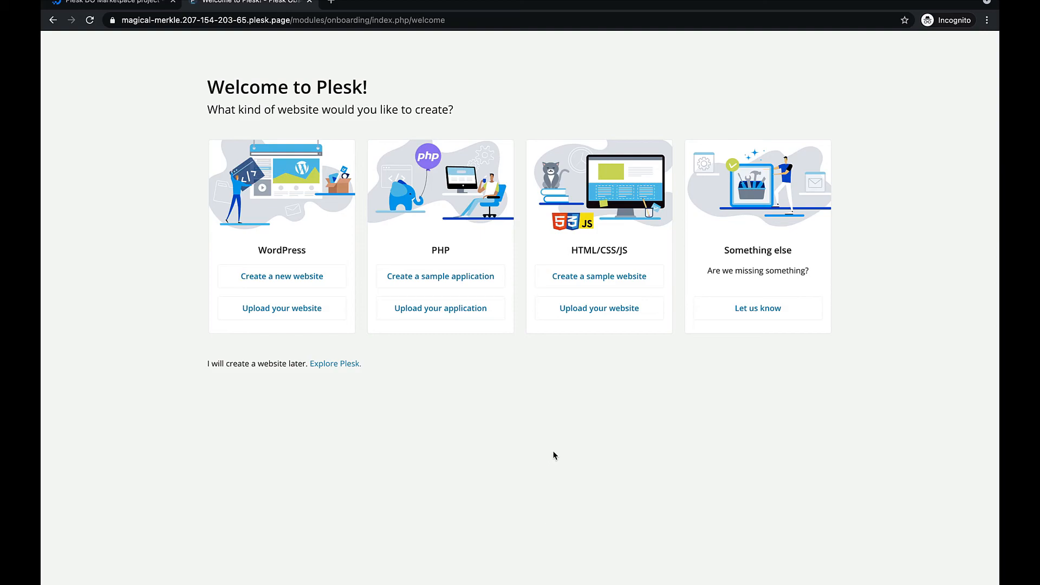
pyautogui.moveTo(466, 447)
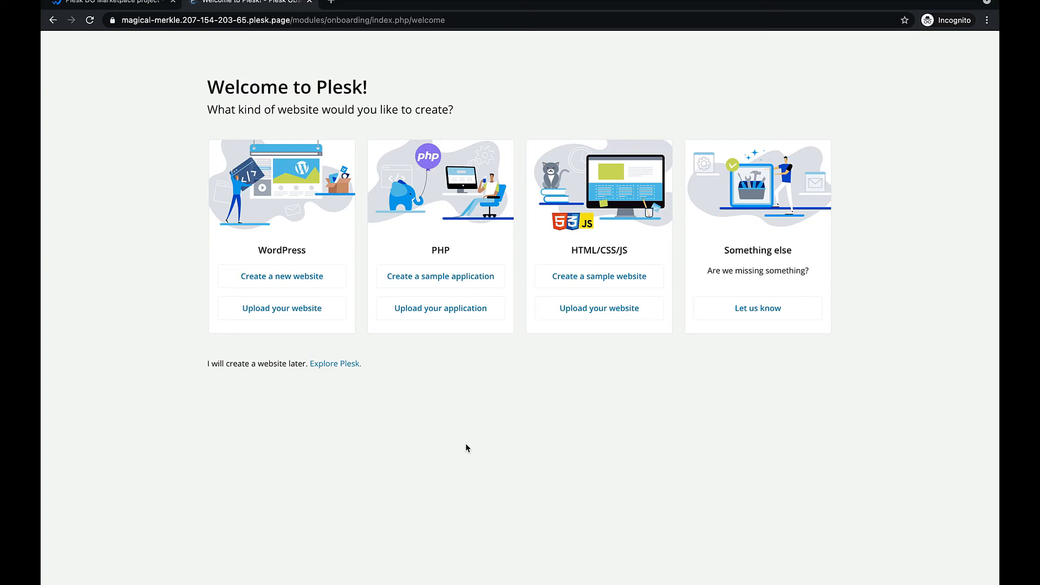
pyautogui.moveTo(474, 420)
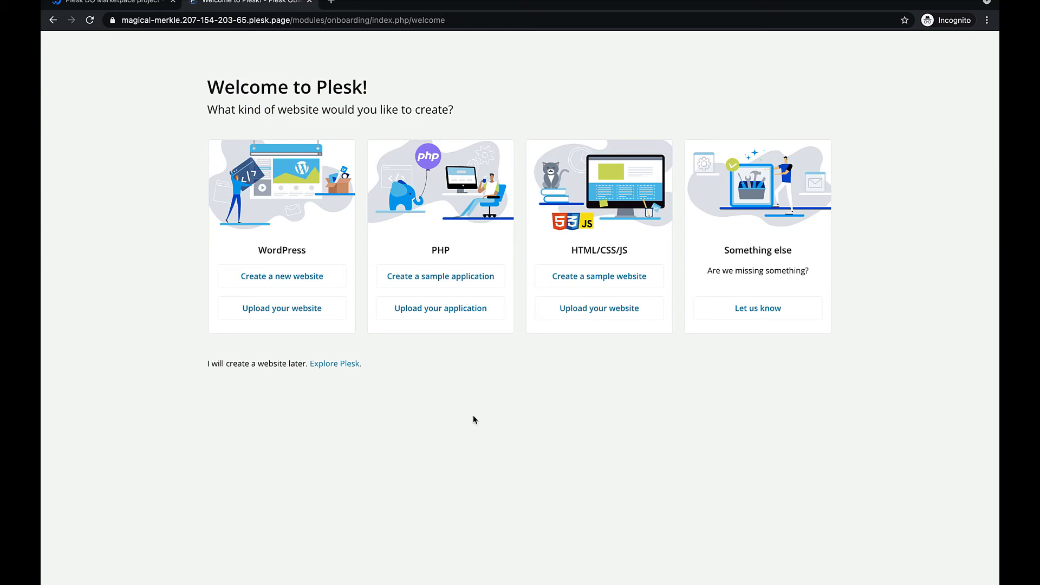
pyautogui.moveTo(425, 424)
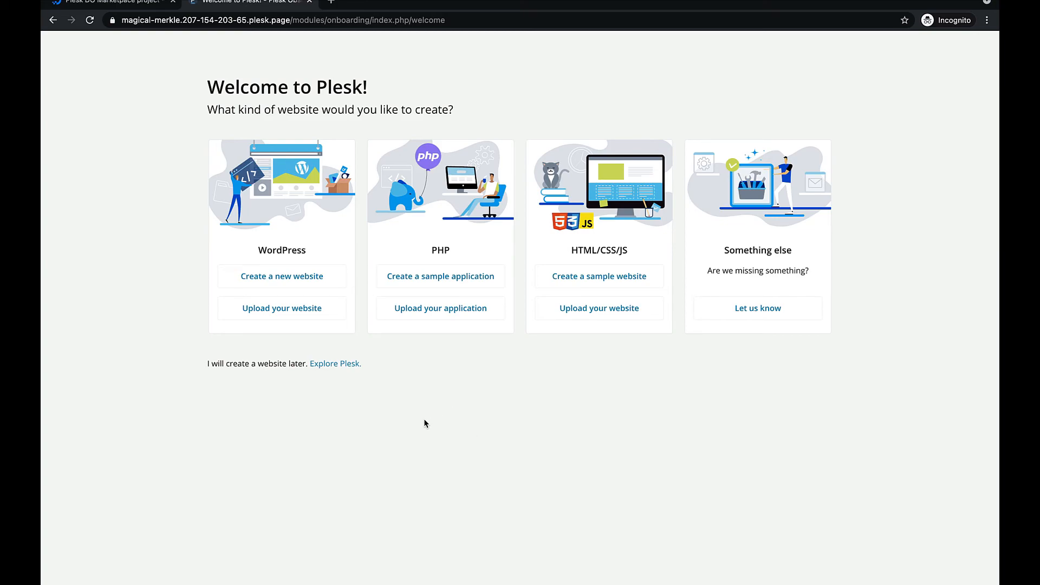
pyautogui.moveTo(529, 329)
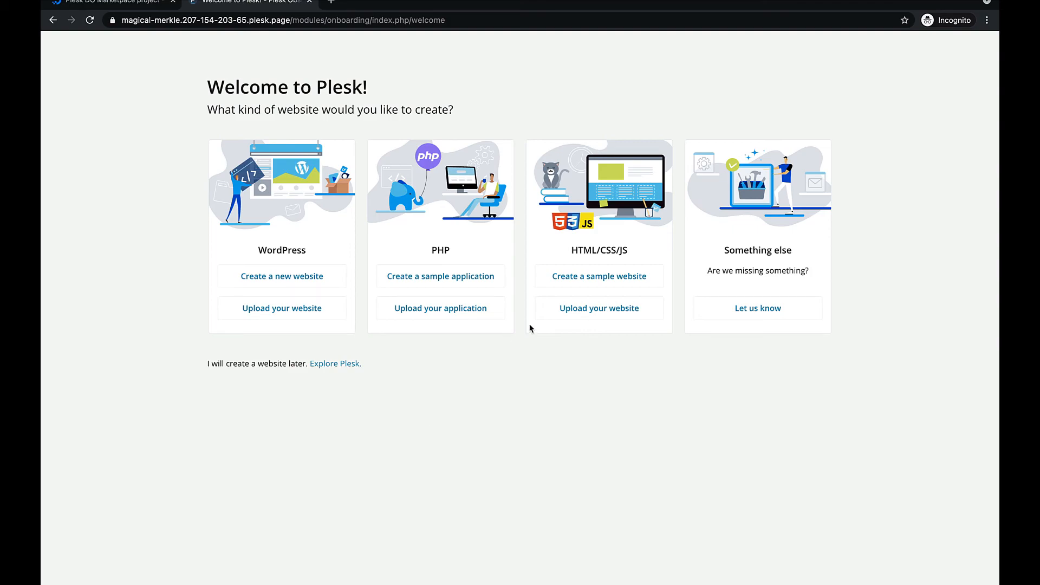
pyautogui.moveTo(560, 373)
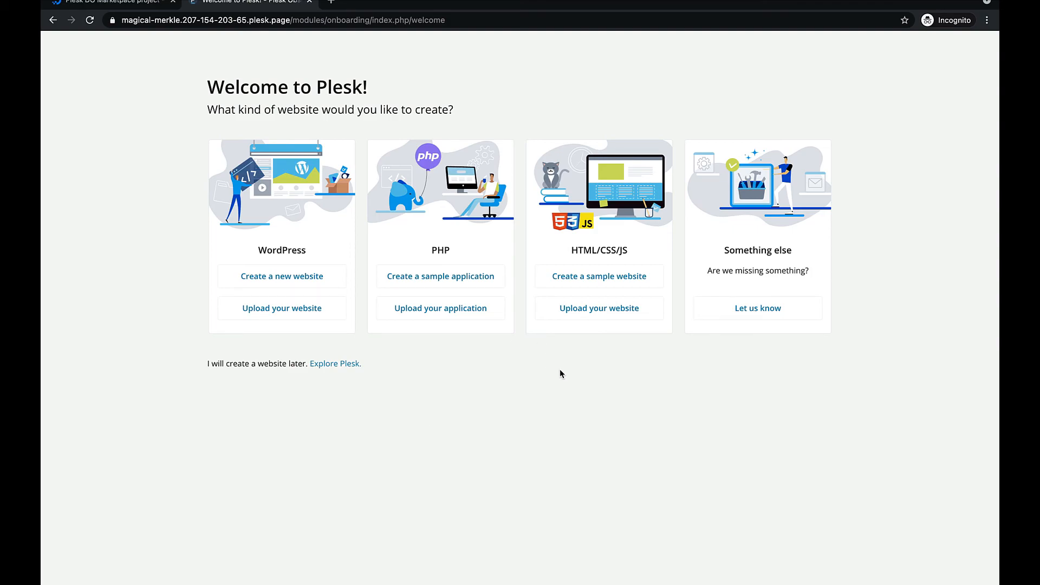
pyautogui.moveTo(572, 381)
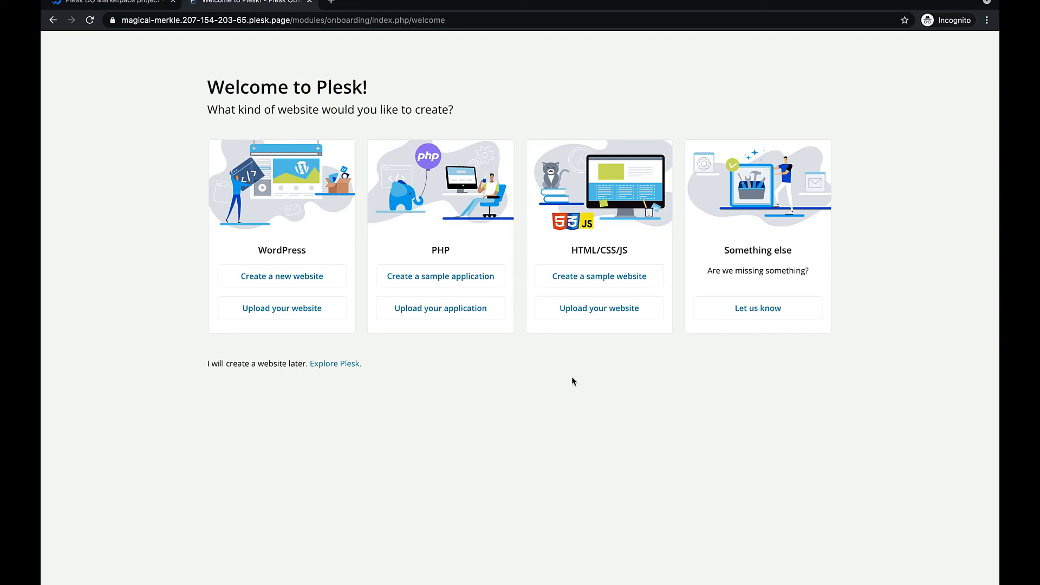
pyautogui.moveTo(388, 459)
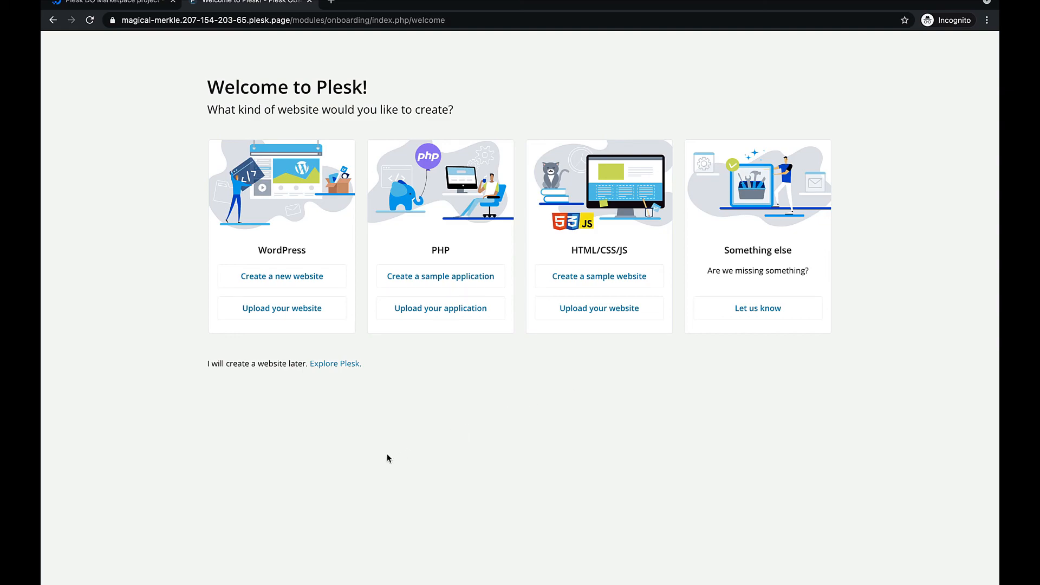
pyautogui.moveTo(346, 431)
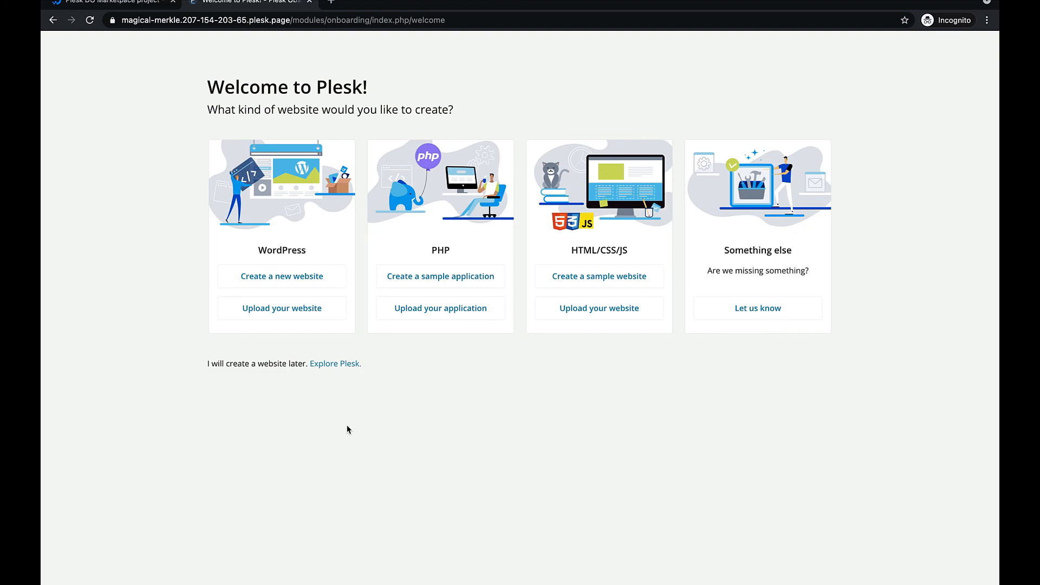
# - Skip website creation via Explore Plesk to reach Websites & Domains
pyautogui.click(335, 364)
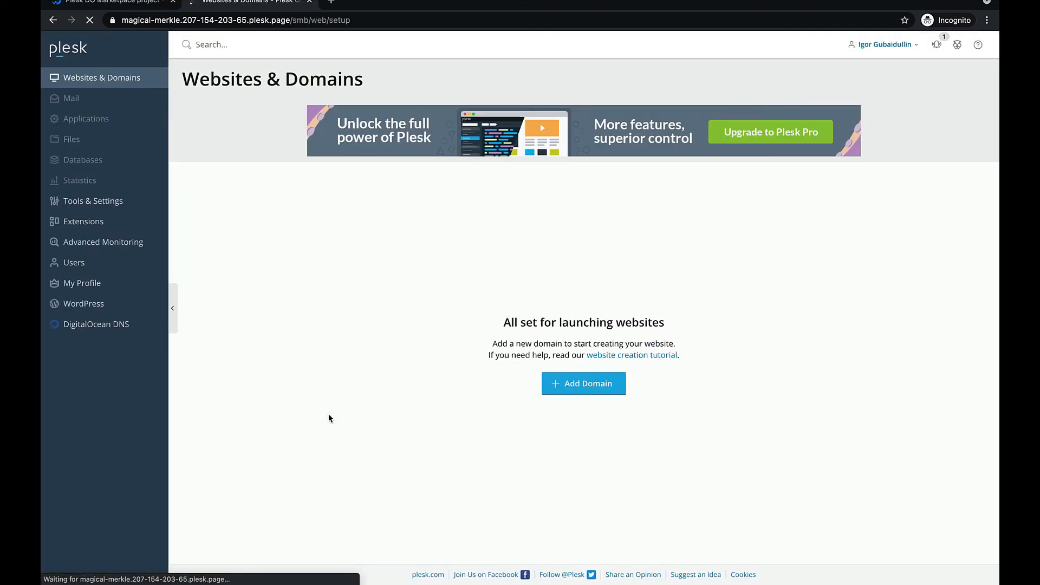